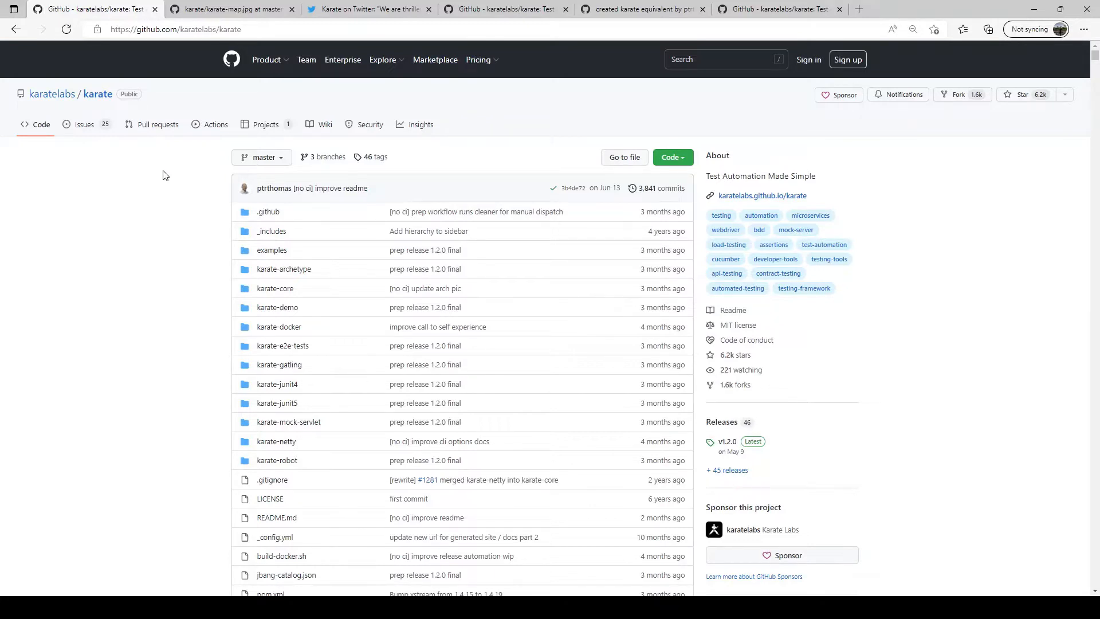
Step: Show the karate-map.jpg architecture diagram of optional and core capability blocks
click(231, 9)
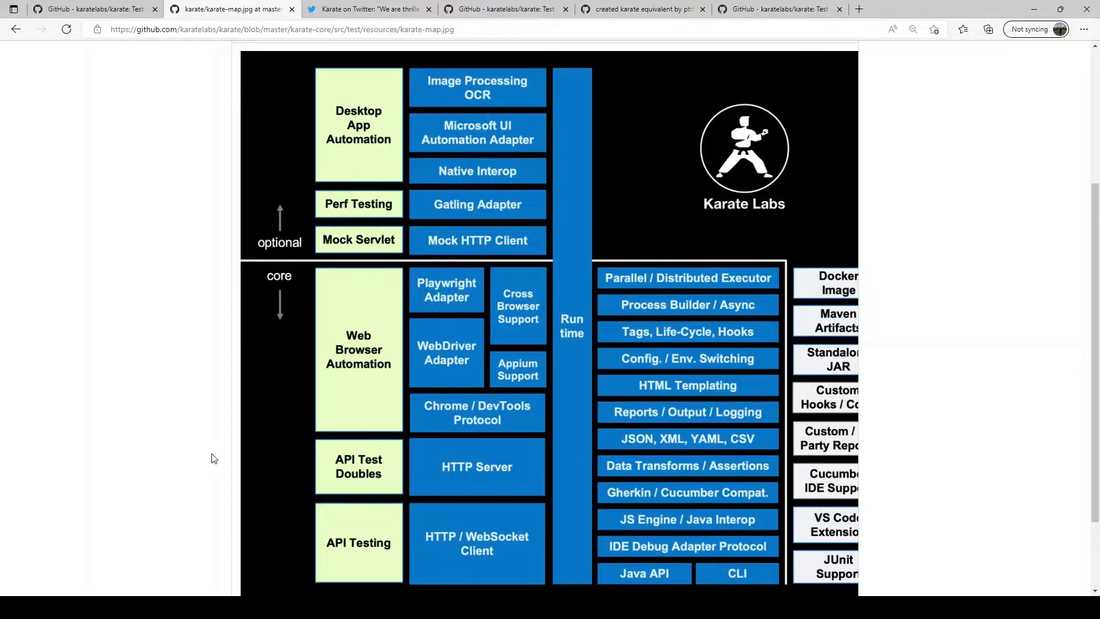
mouse_move(217, 455)
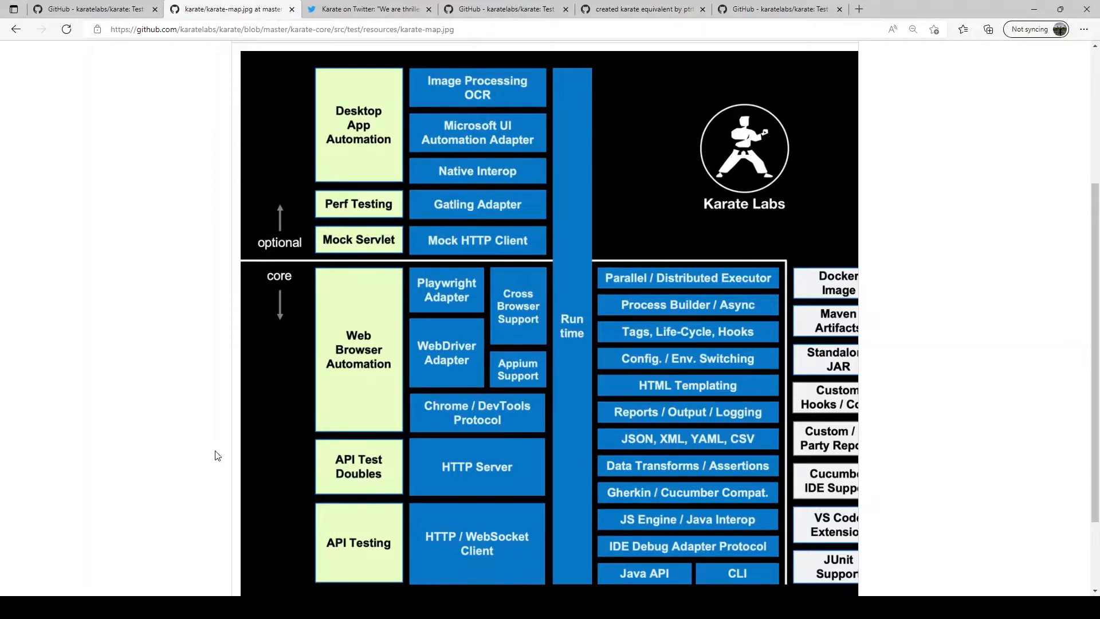
mouse_move(249, 414)
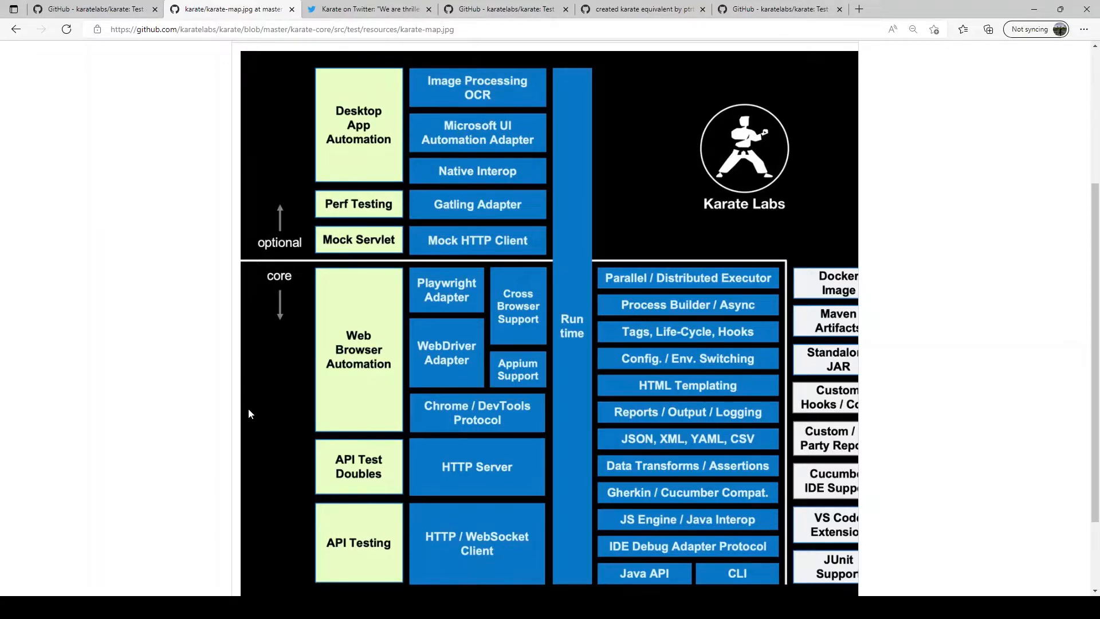
mouse_move(284, 287)
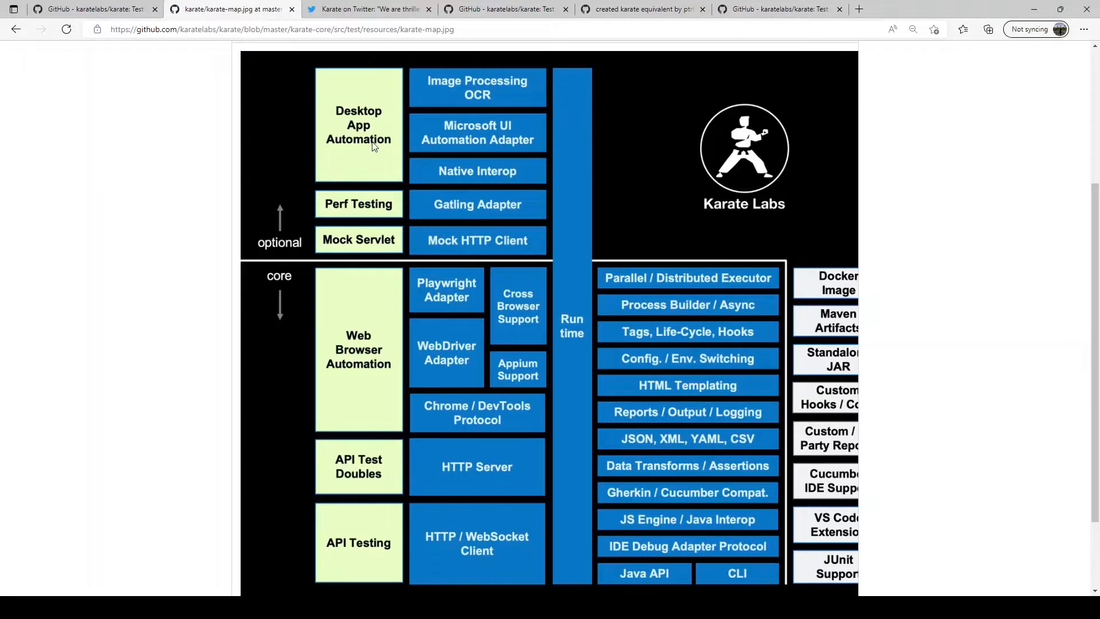
mouse_move(370, 151)
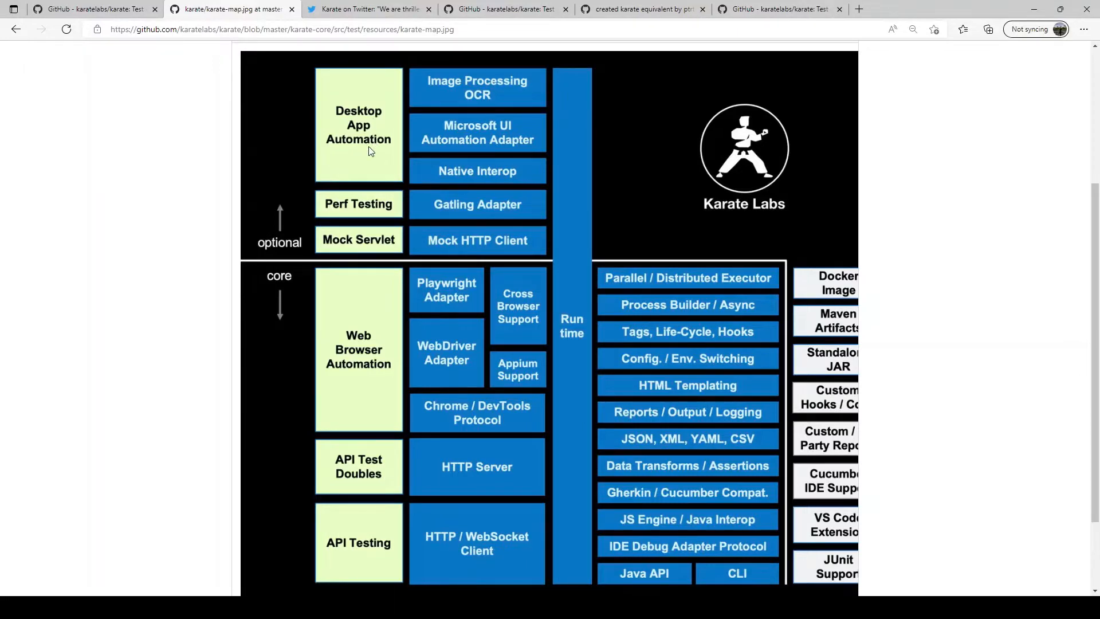
mouse_move(193, 18)
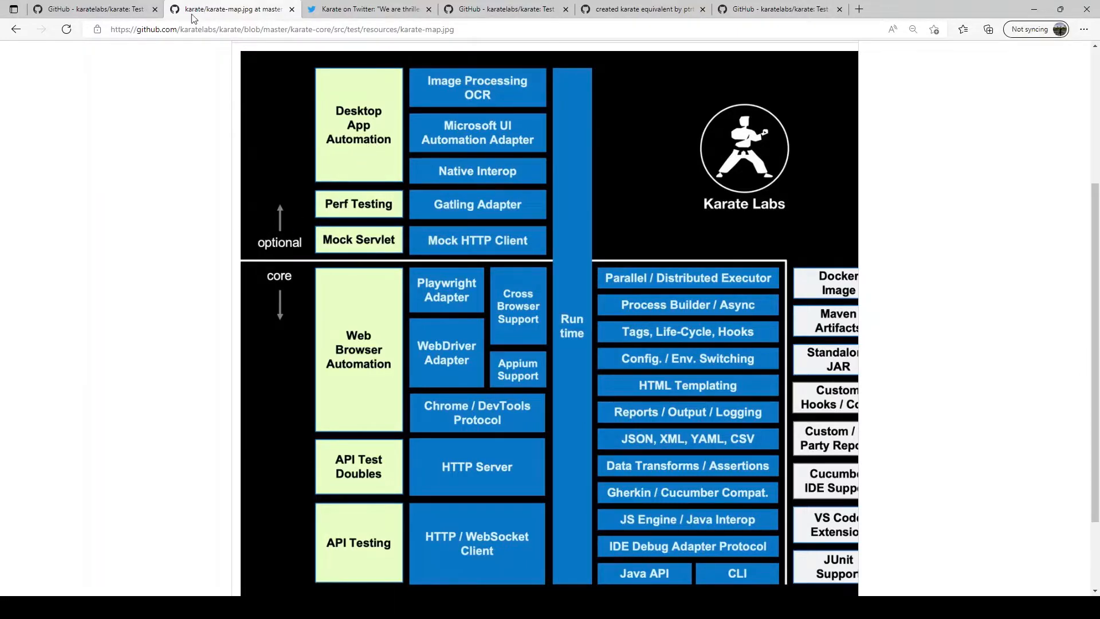
Step: Return to the karatelabs/karate repository home page with its file list
click(91, 9)
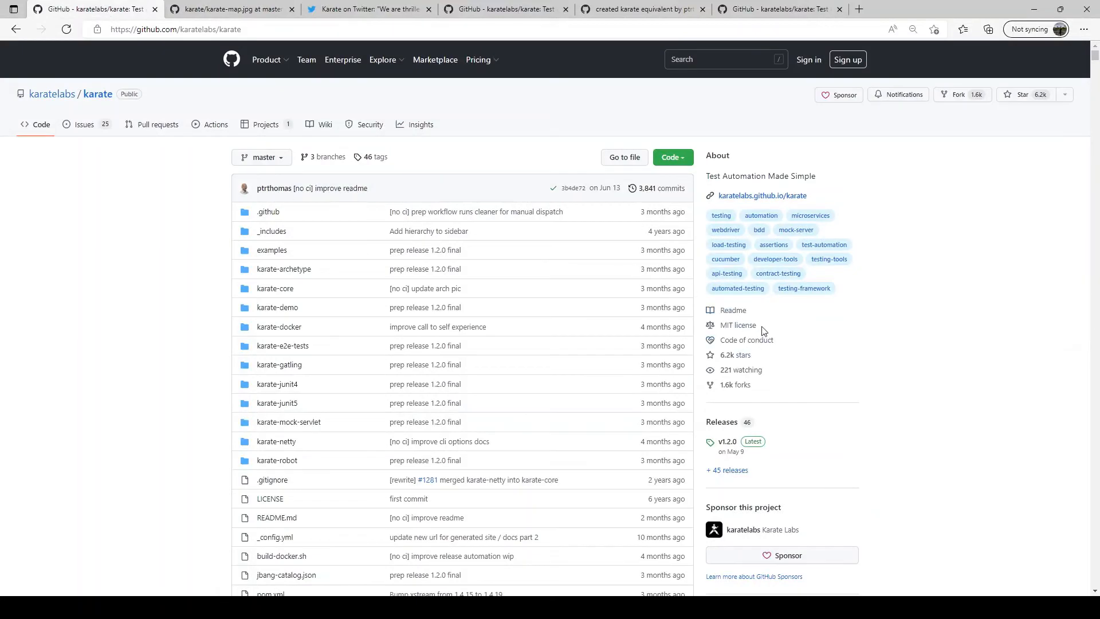
mouse_move(930, 324)
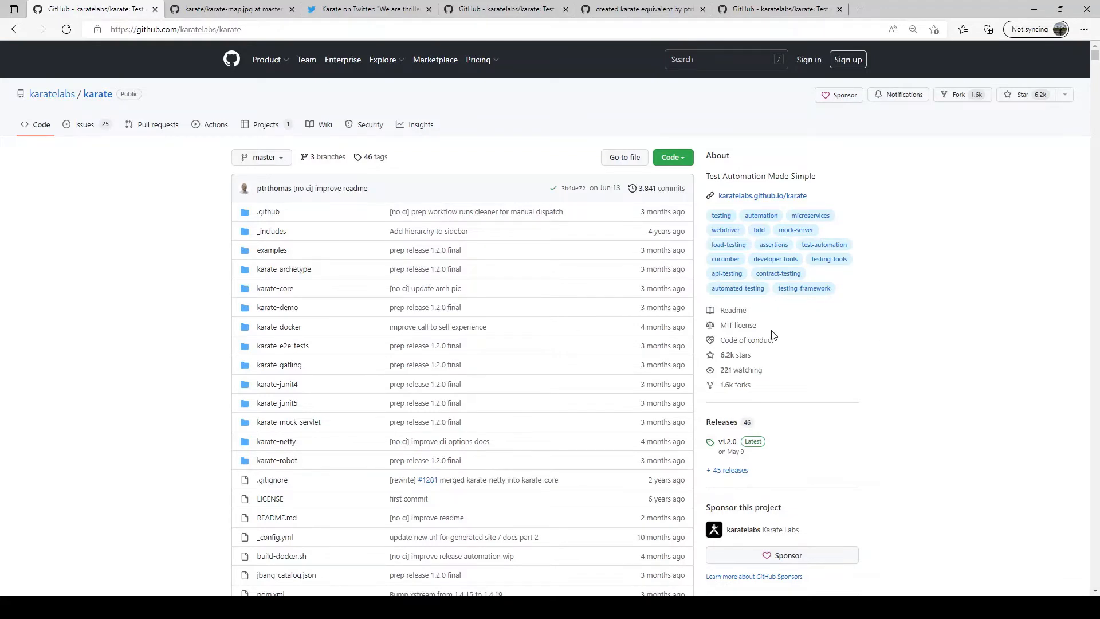
mouse_move(714, 366)
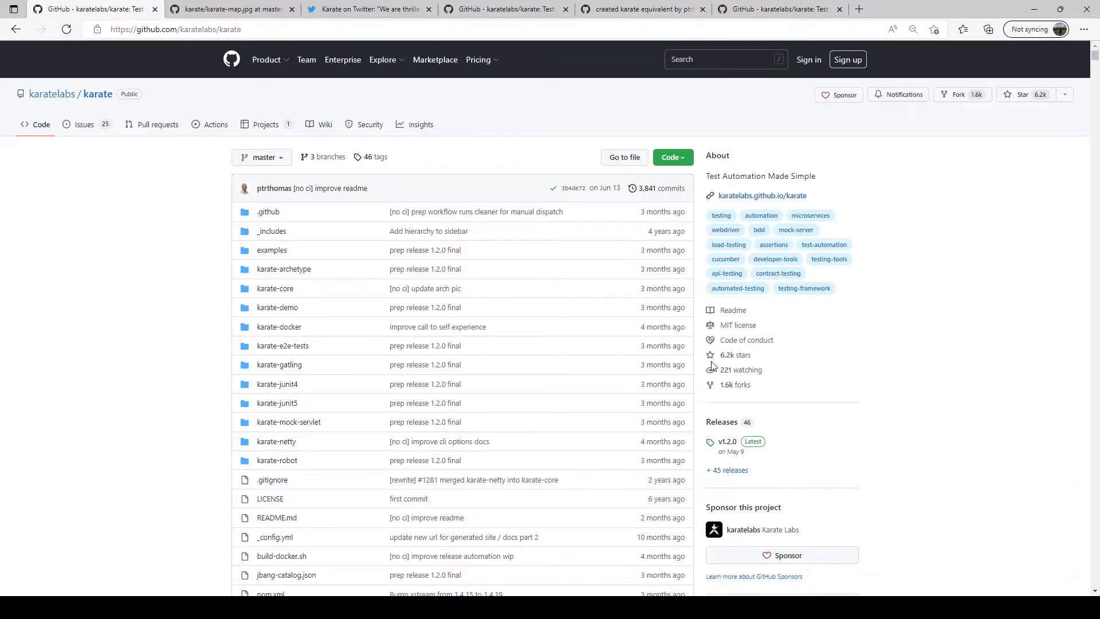
mouse_move(621, 398)
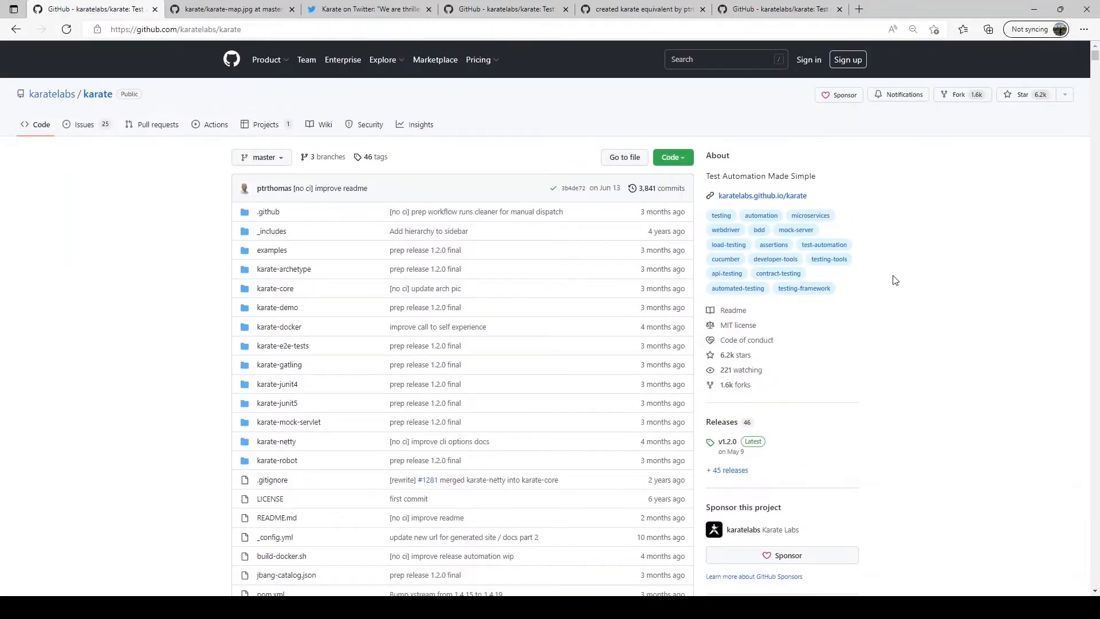
mouse_move(791, 383)
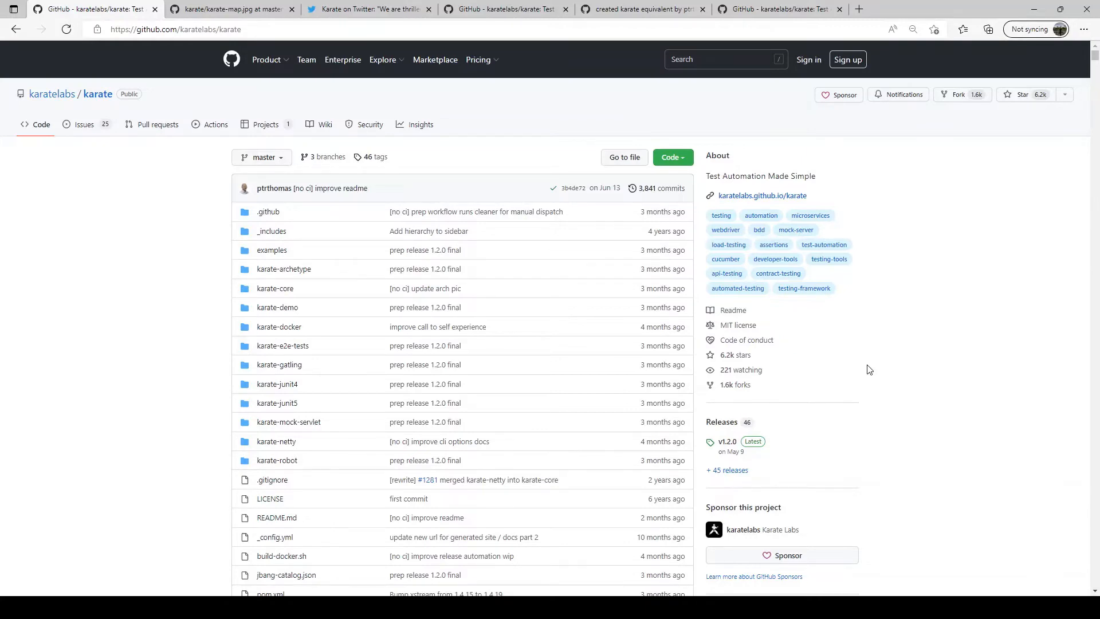
Step: Scroll the repository page to show the README and its architecture diagram
scroll(down, 3)
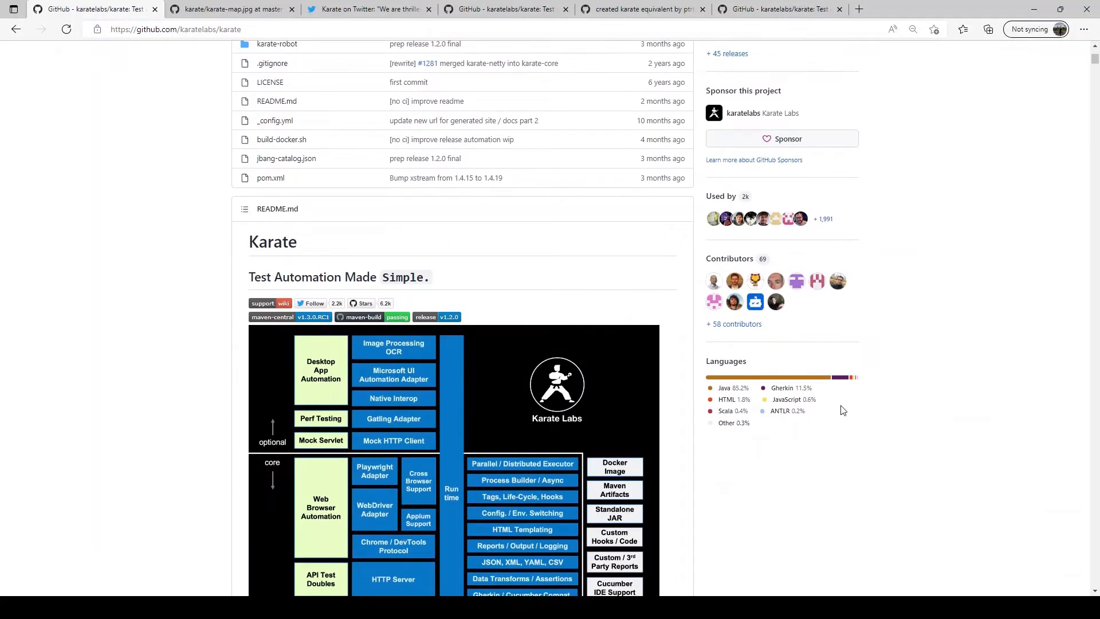
double_click(732, 389)
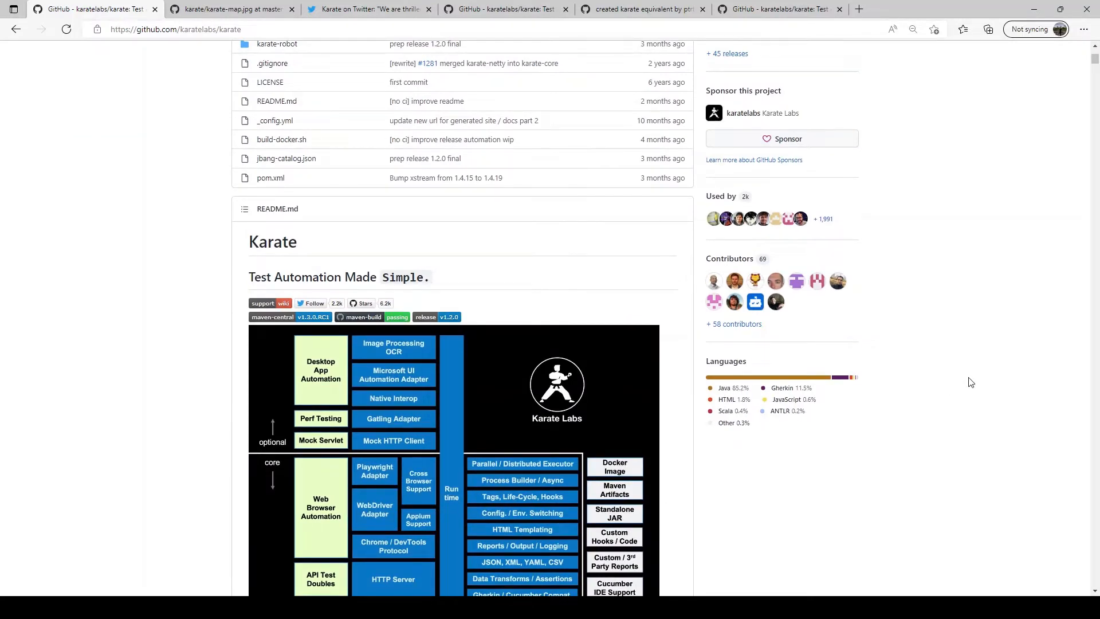
mouse_move(837, 411)
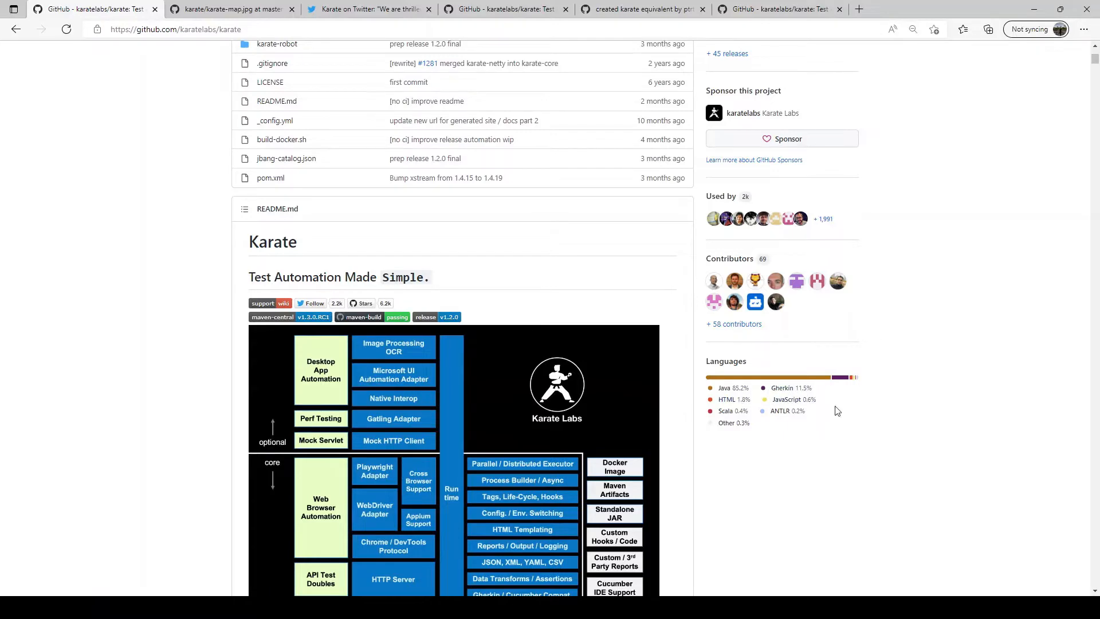
mouse_move(857, 411)
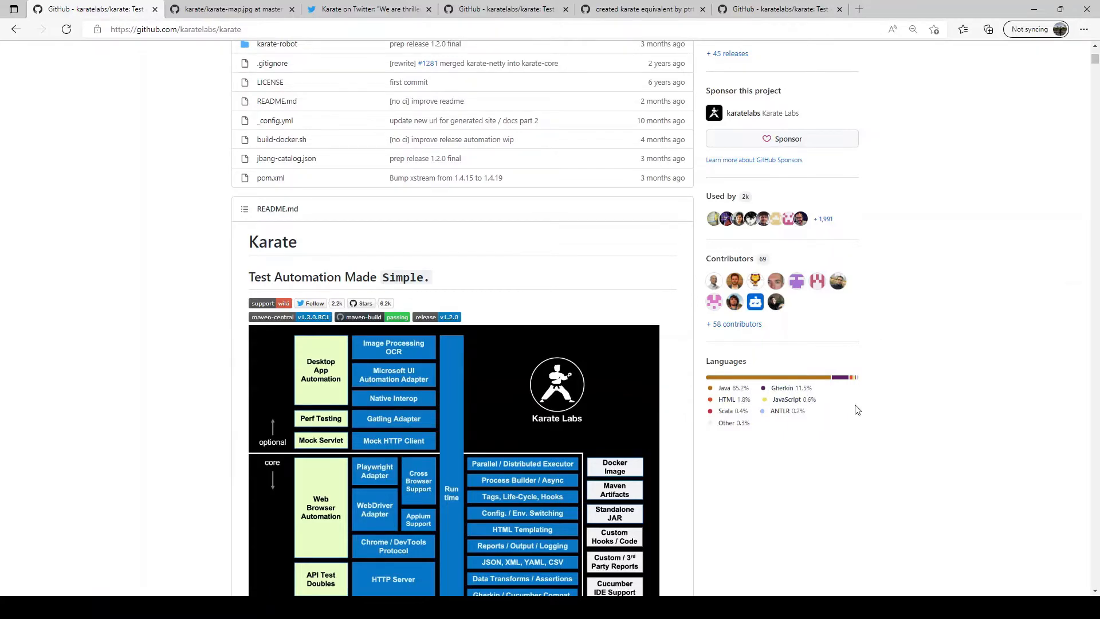
scroll(up, 3)
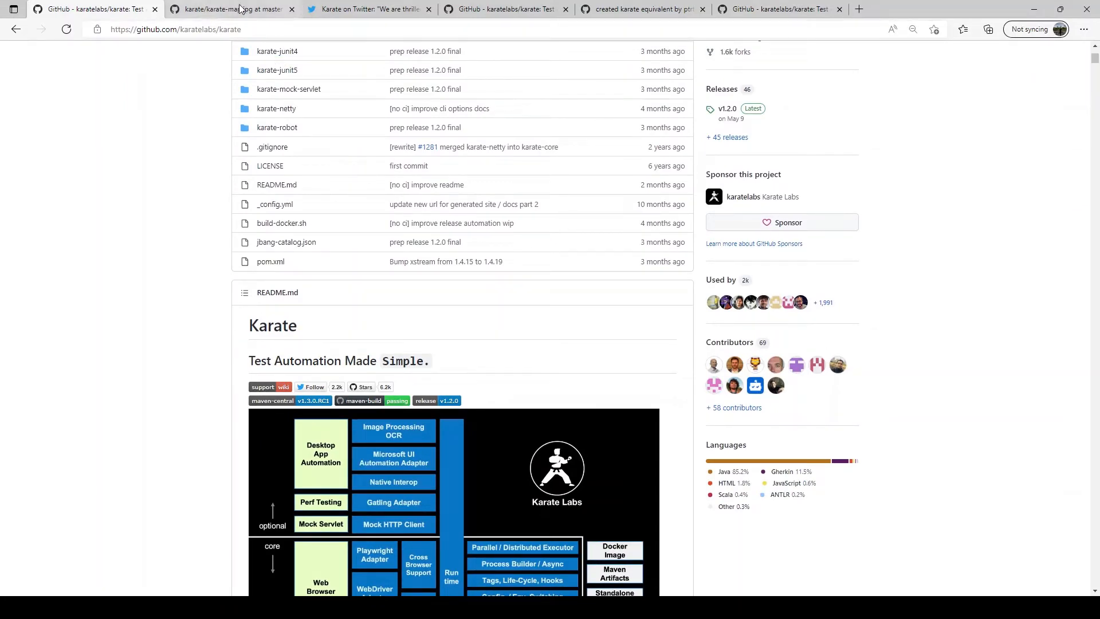
Step: View the Karate ThoughtWorks Tech Radar tweet and enlarge its radar image
click(368, 9)
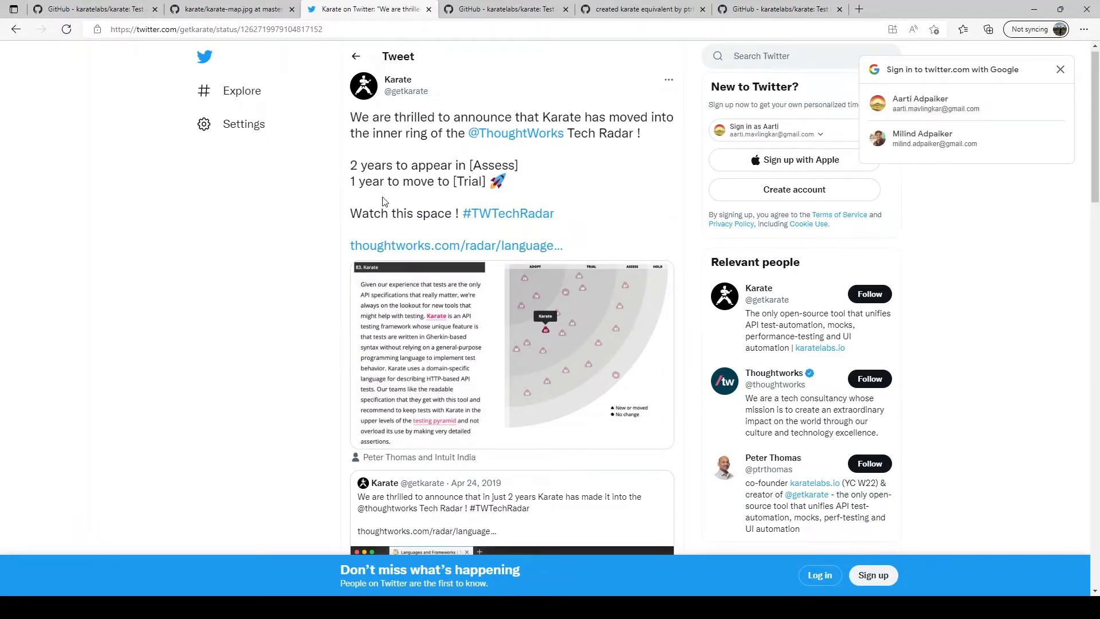
mouse_move(398, 105)
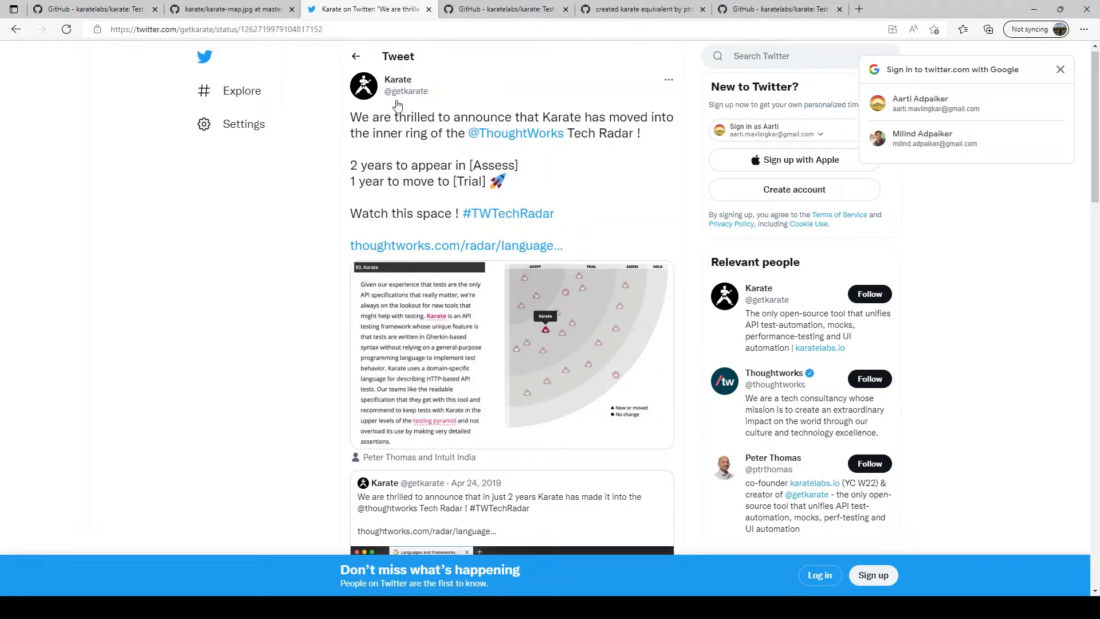
mouse_move(440, 100)
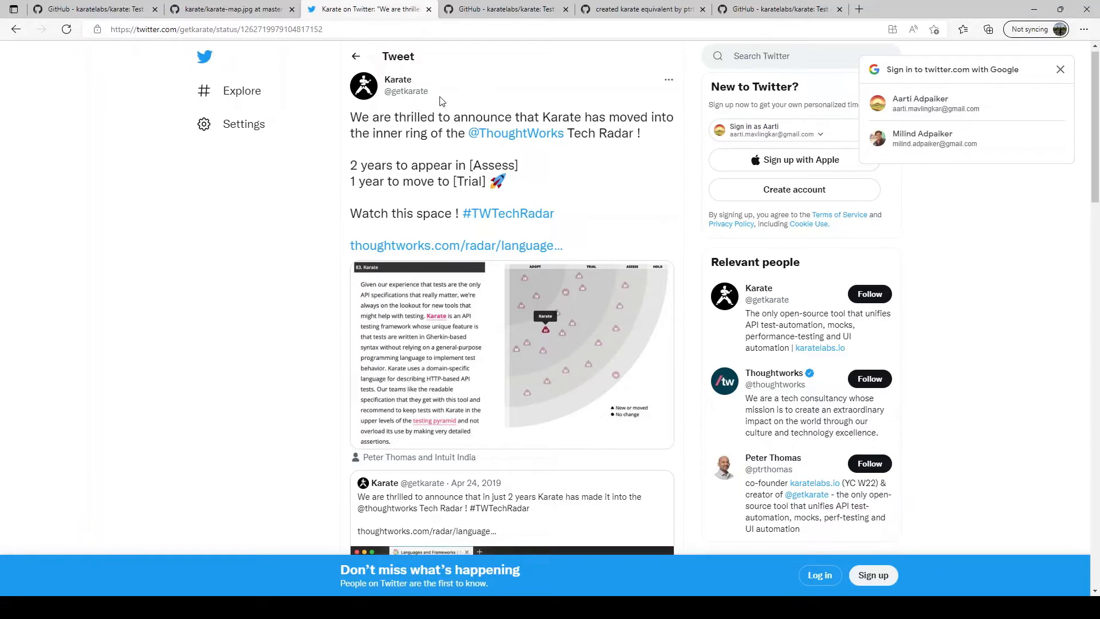
mouse_move(449, 86)
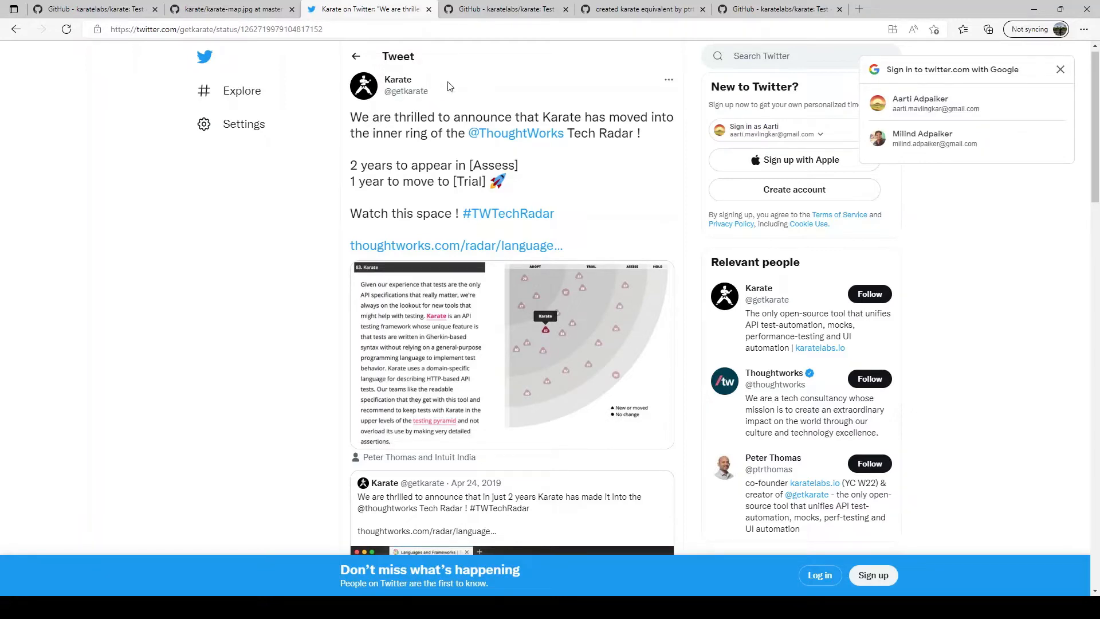
click(511, 353)
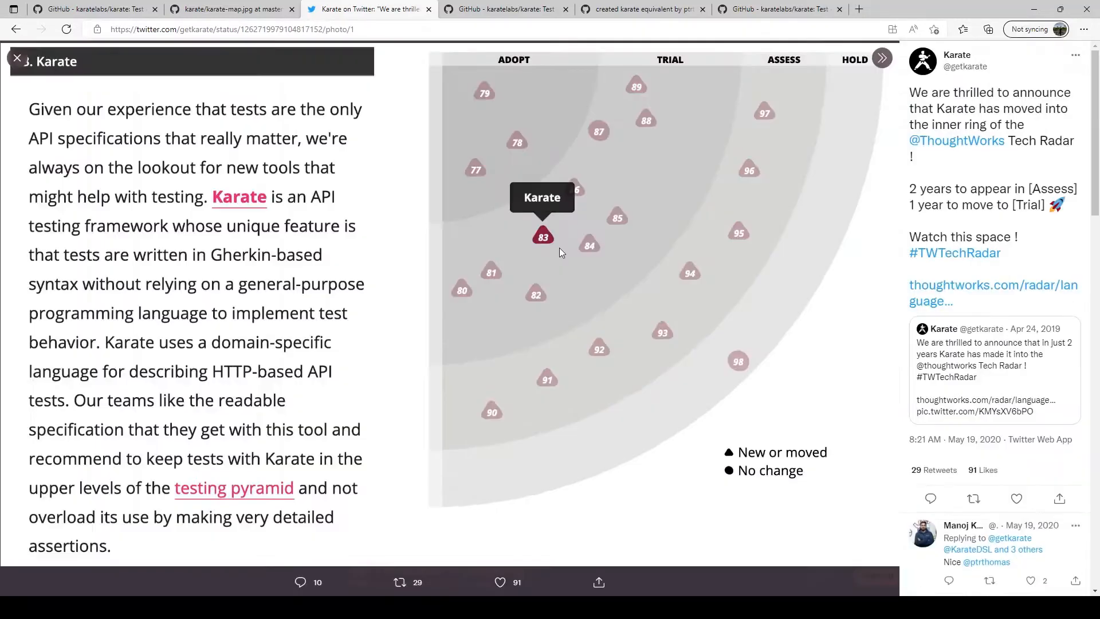
mouse_move(339, 176)
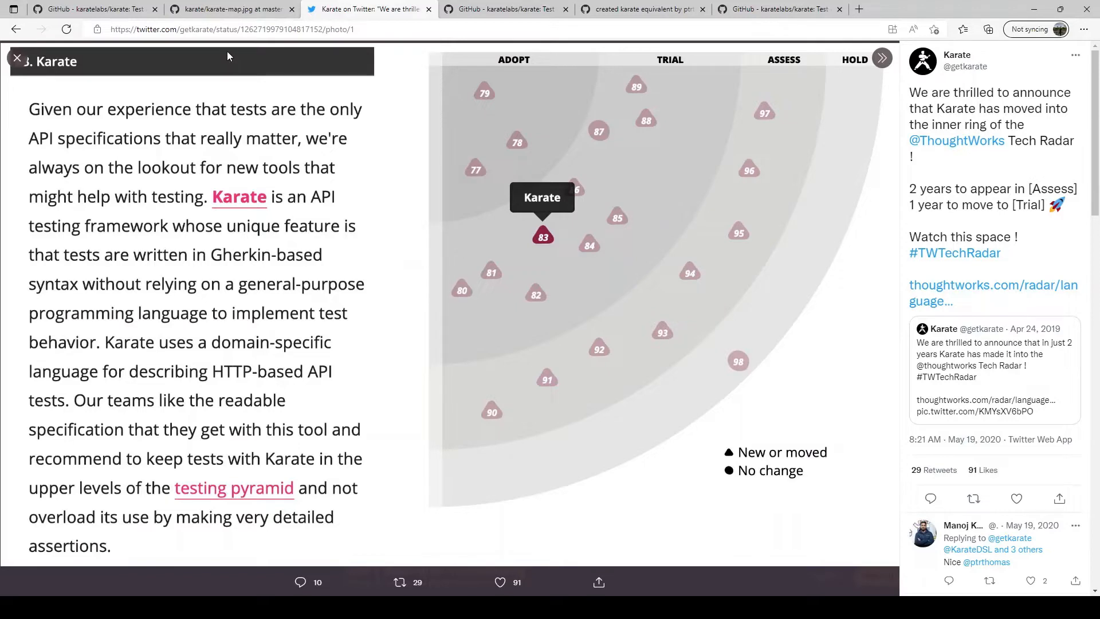
mouse_move(234, 93)
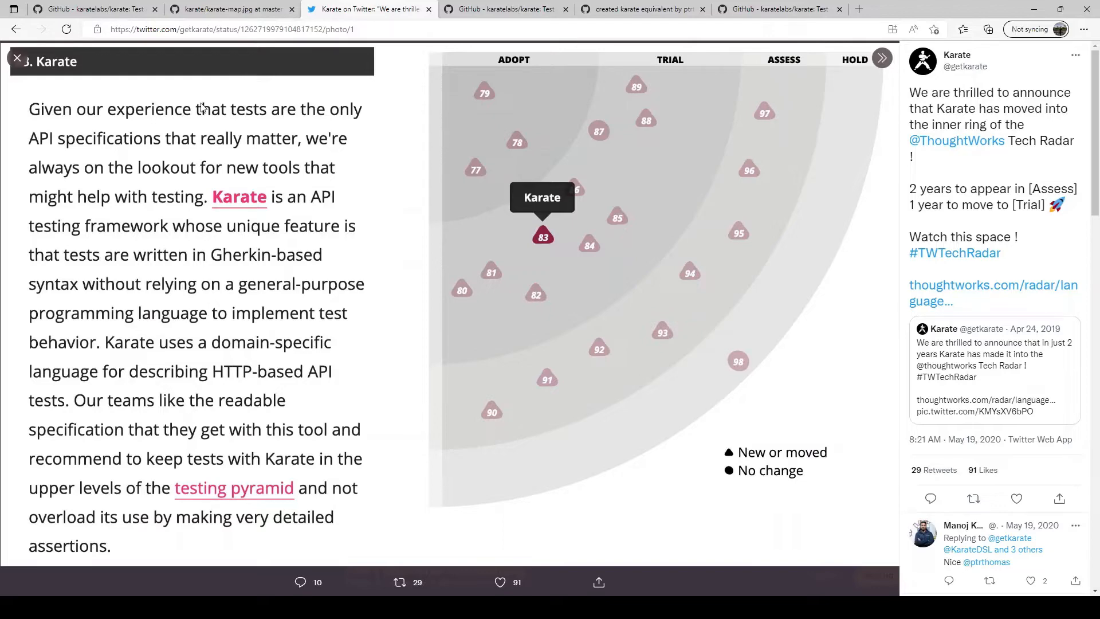
Step: Revisit the architecture map image, then return to the karatelabs/karate repository page
click(232, 9)
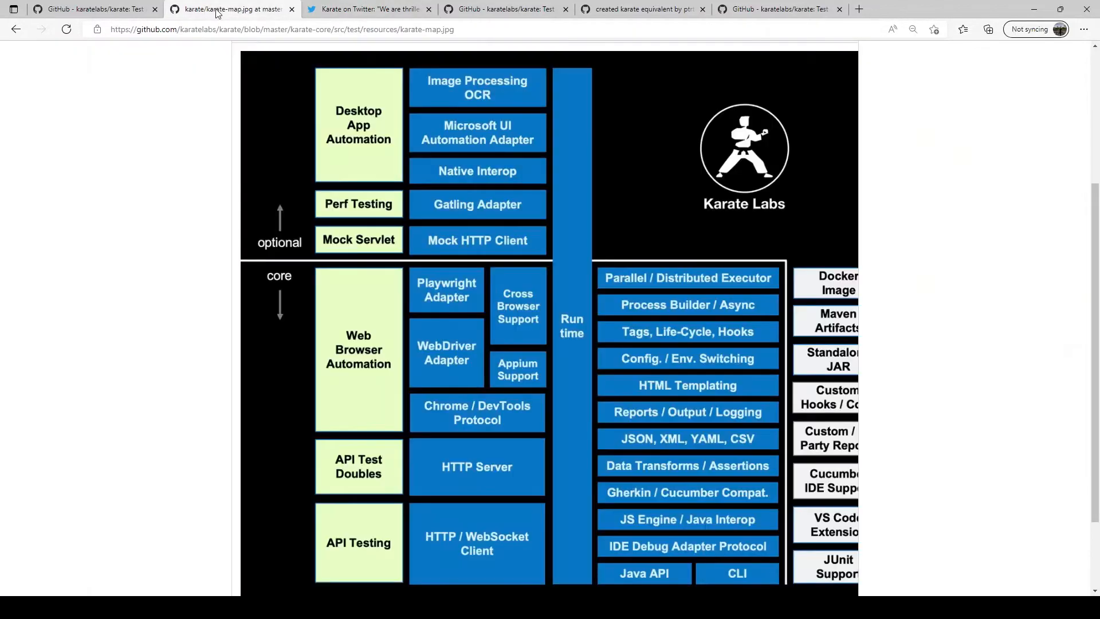
mouse_move(243, 93)
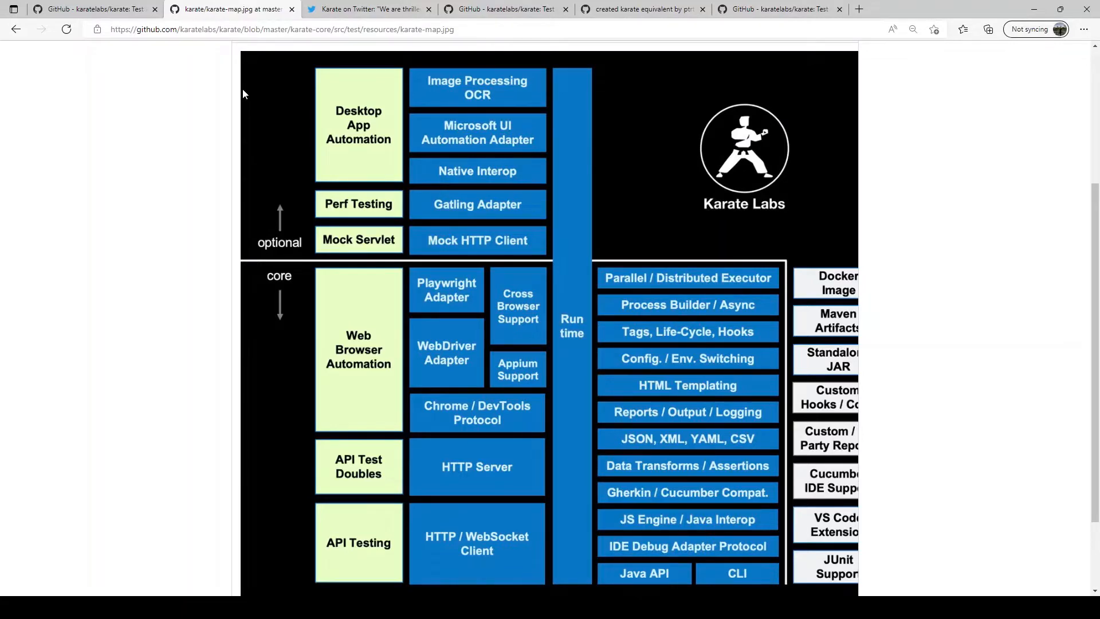
click(95, 10)
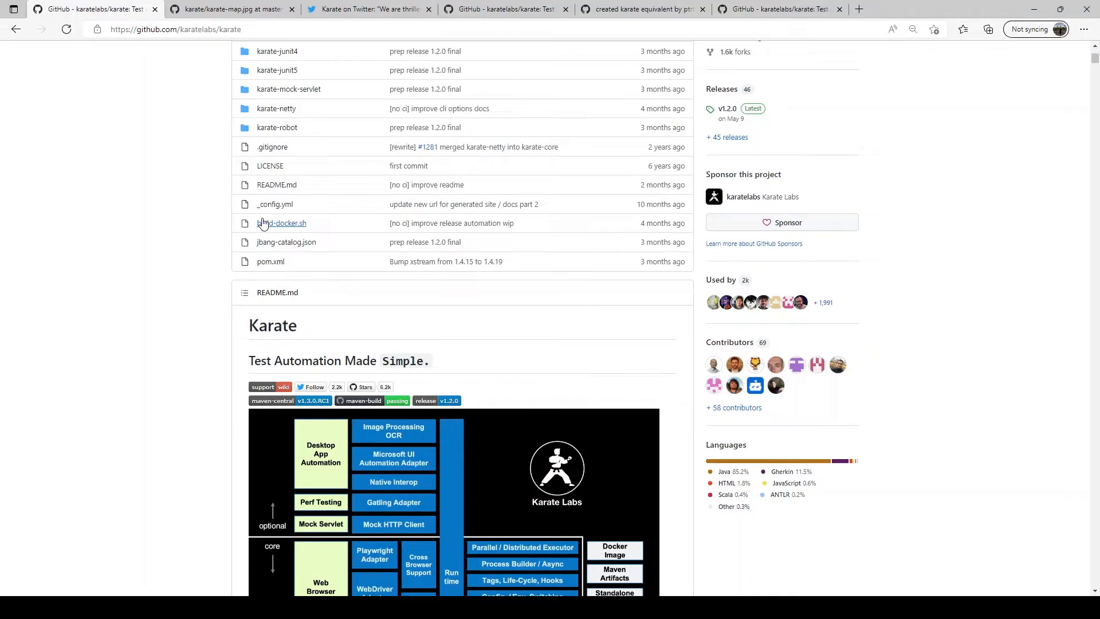
mouse_move(262, 224)
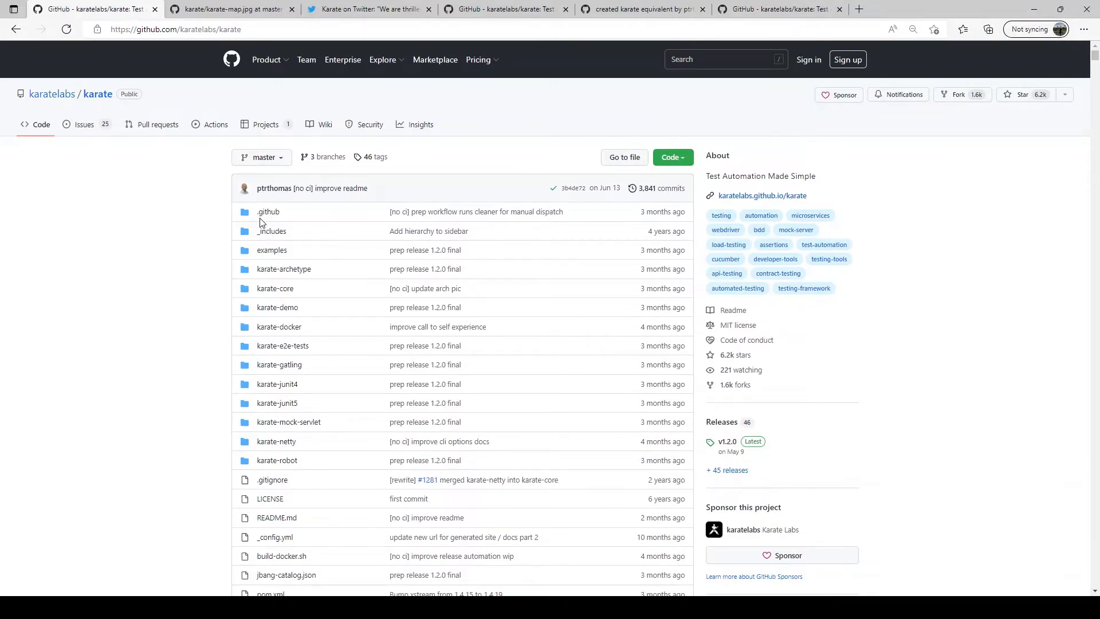
mouse_move(275, 243)
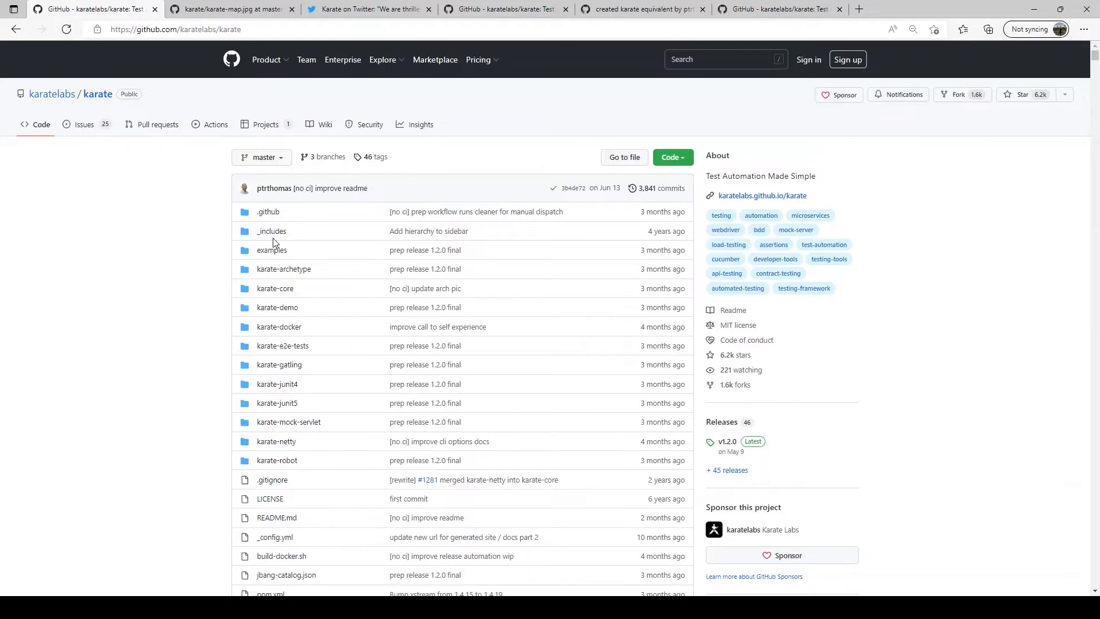
Step: Scroll the README down to the Hello World API testing example and Index table
scroll(down, 3)
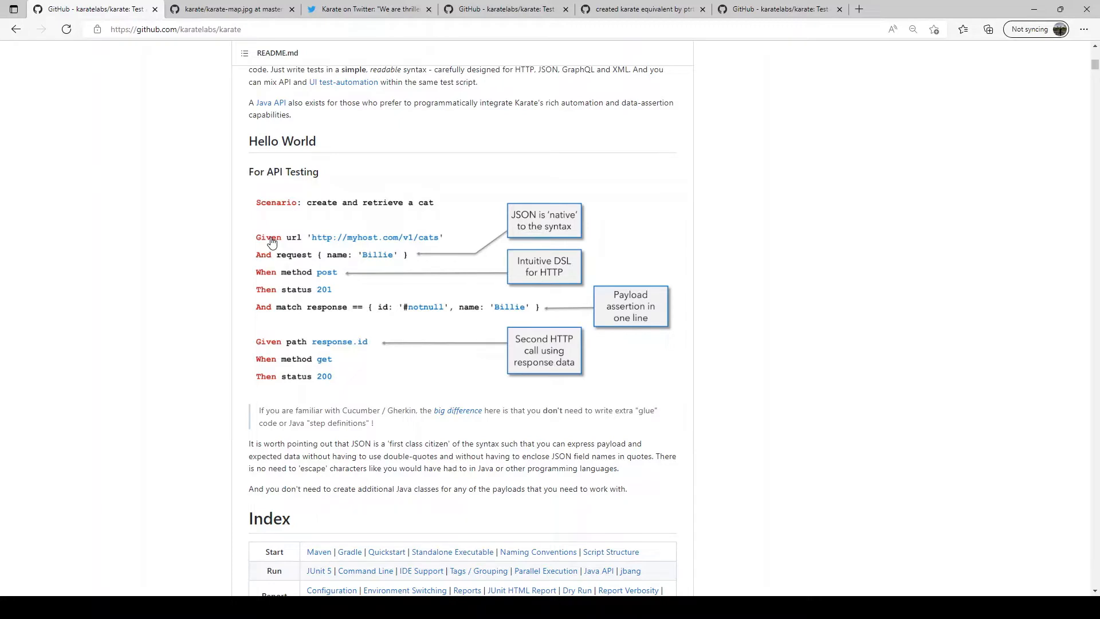
mouse_move(358, 276)
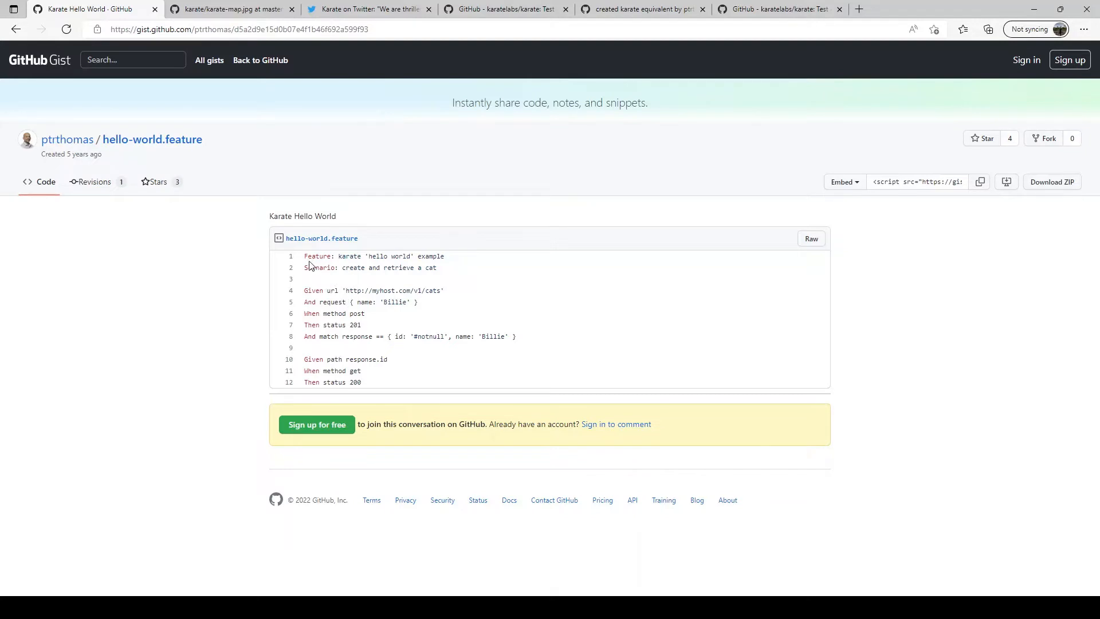
mouse_move(329, 298)
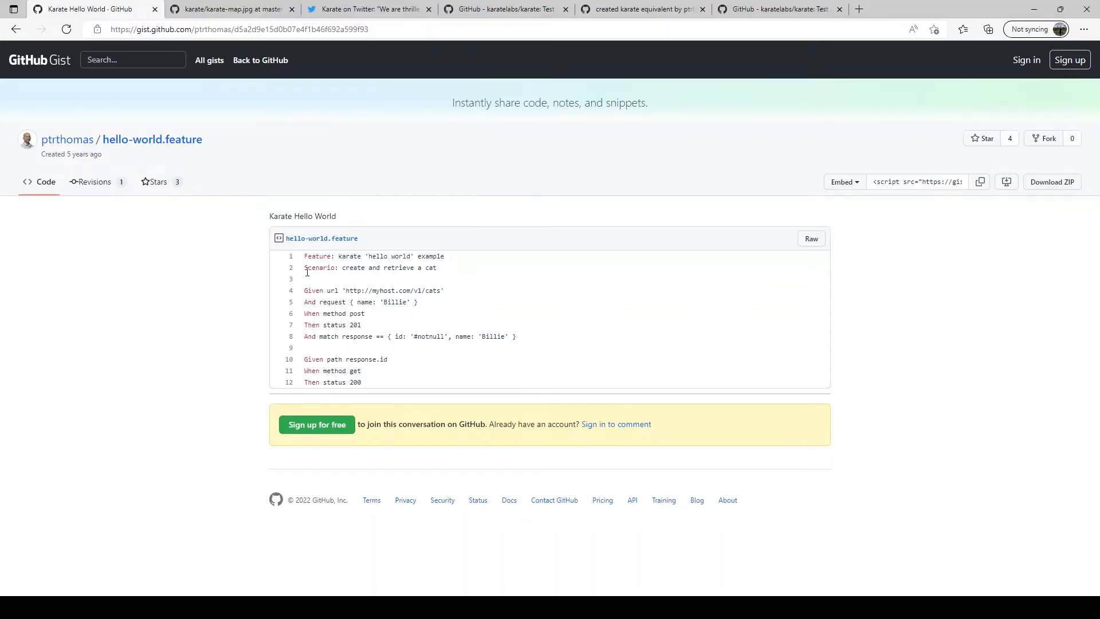
mouse_move(320, 277)
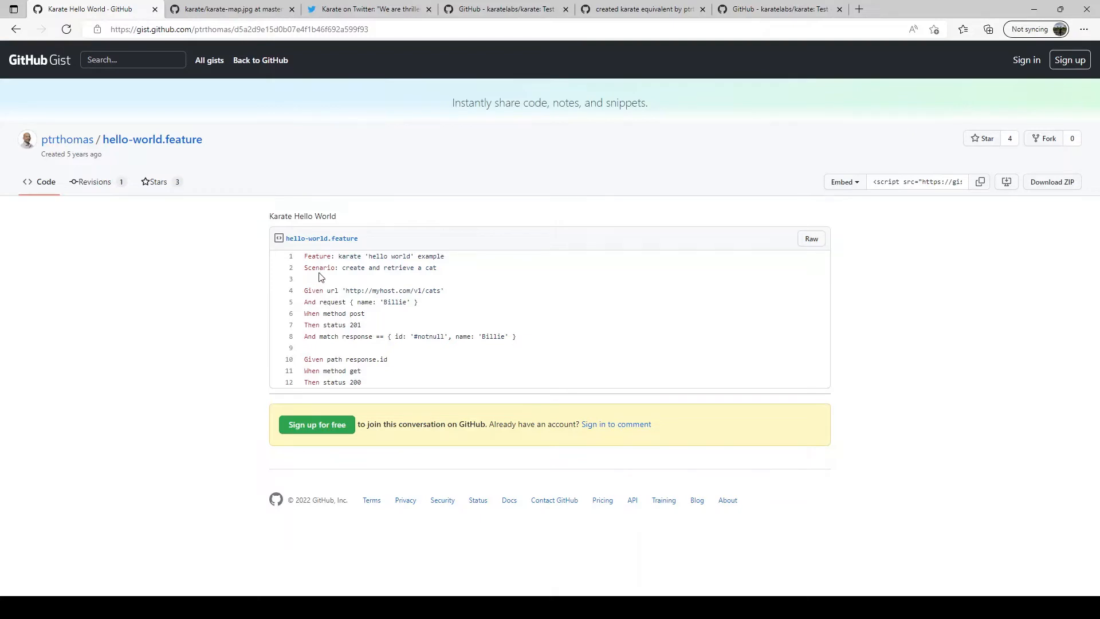
mouse_move(324, 352)
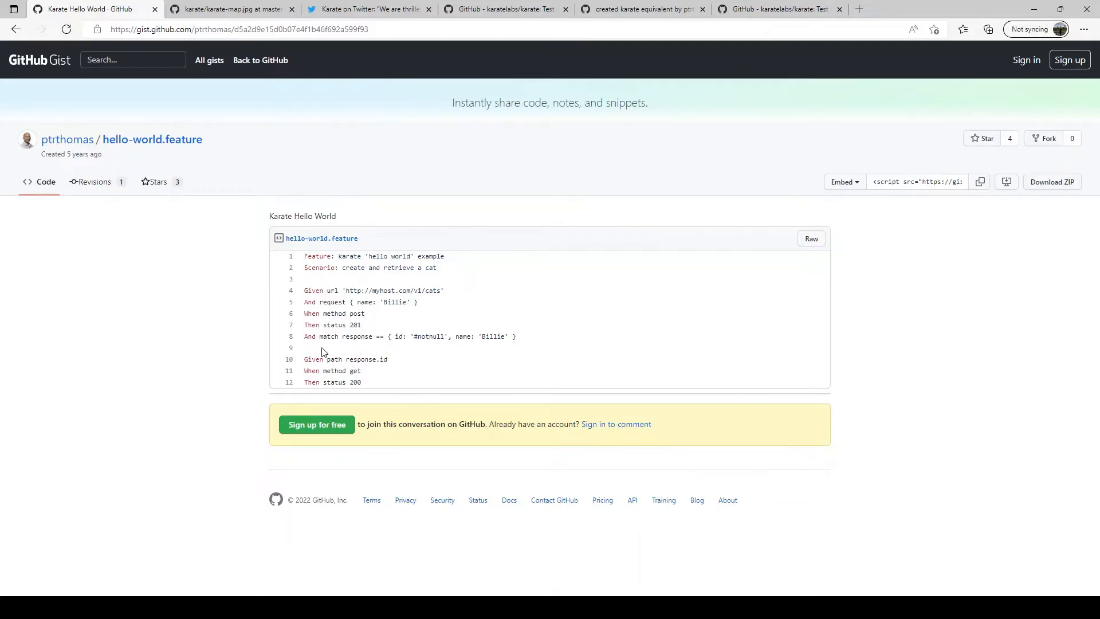
mouse_move(347, 300)
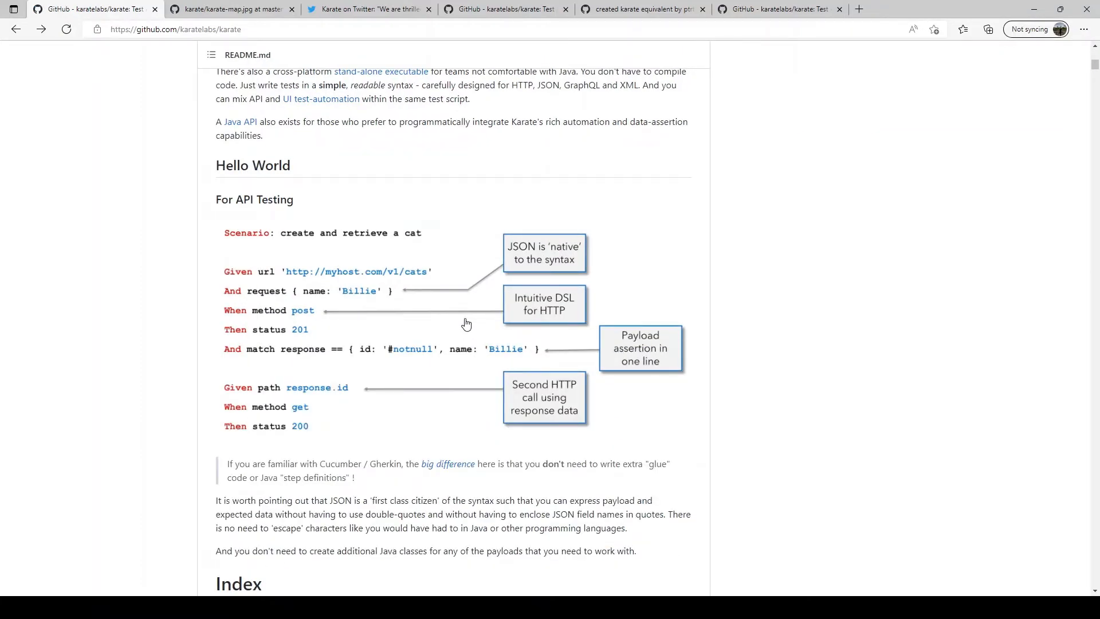
mouse_move(357, 292)
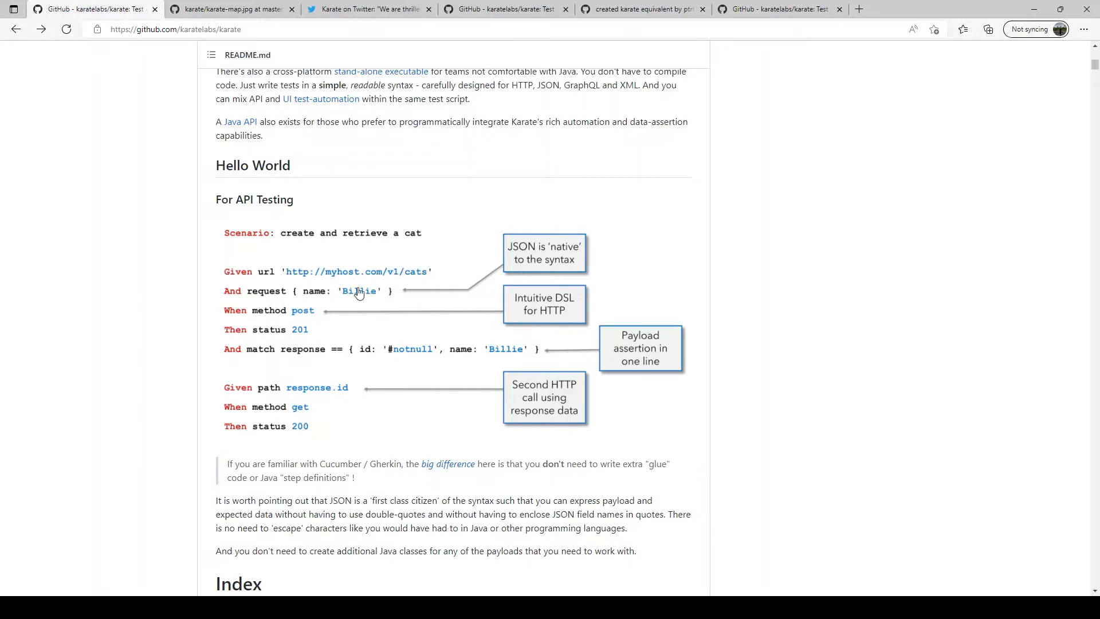
mouse_move(371, 290)
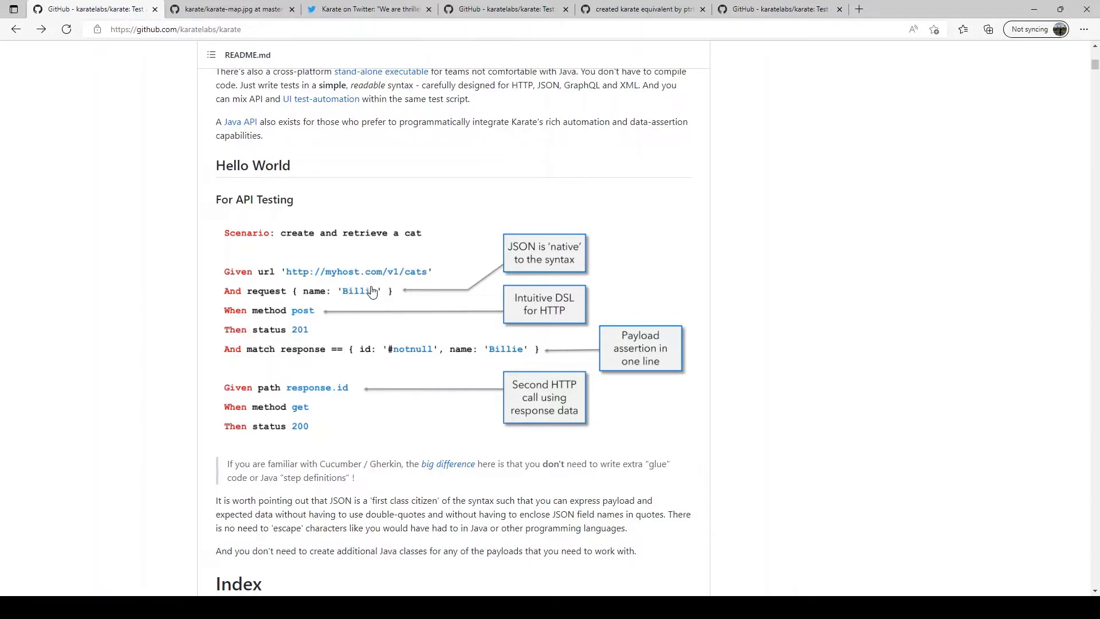
mouse_move(406, 259)
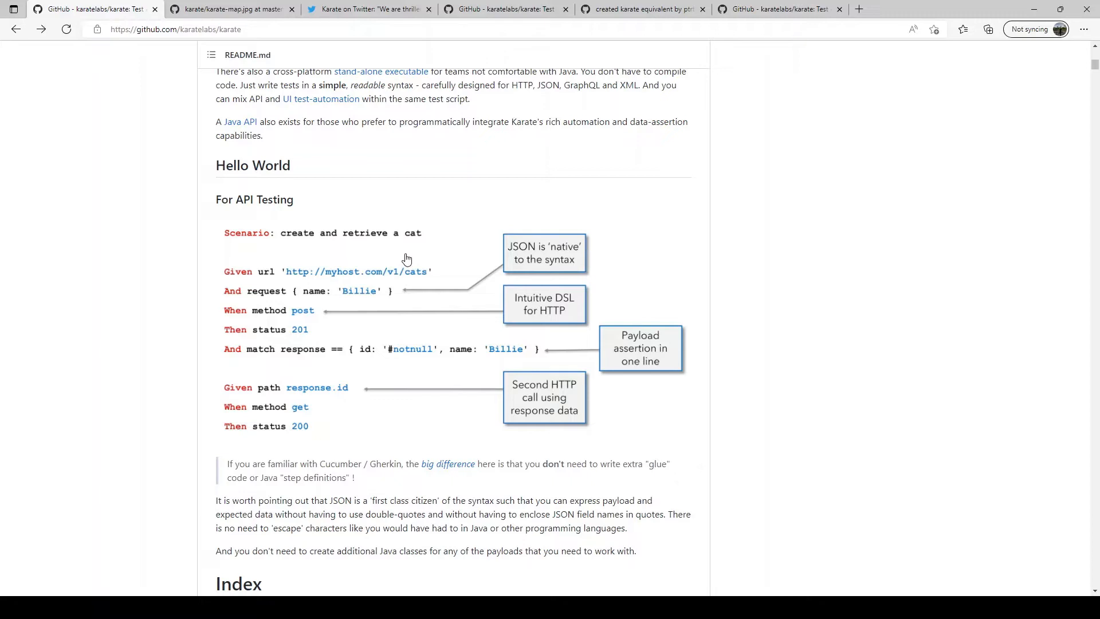
mouse_move(251, 251)
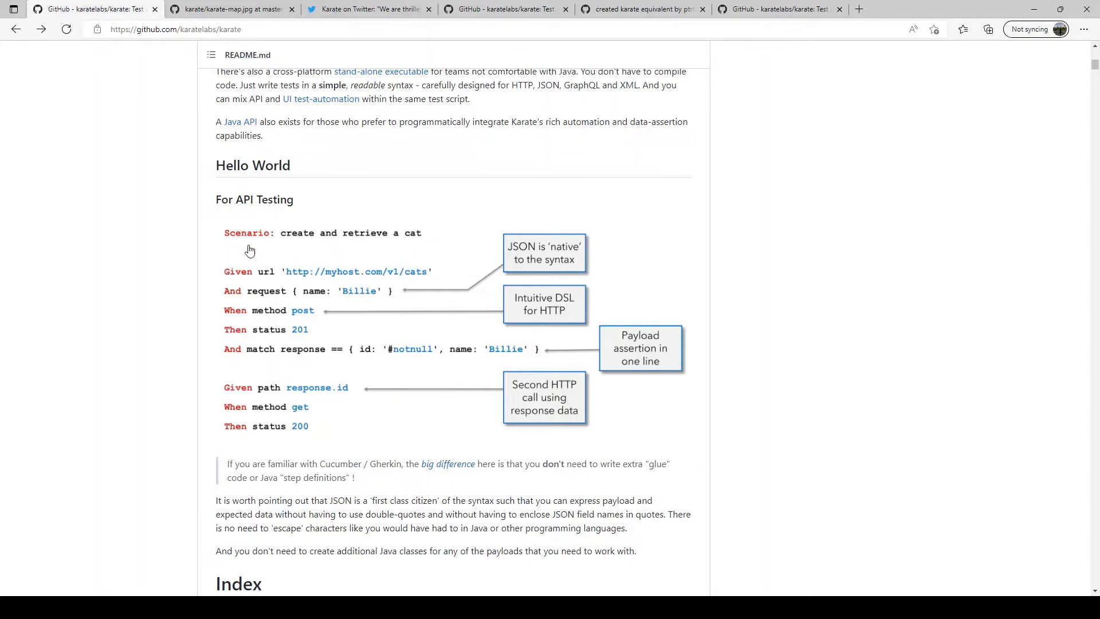
mouse_move(412, 246)
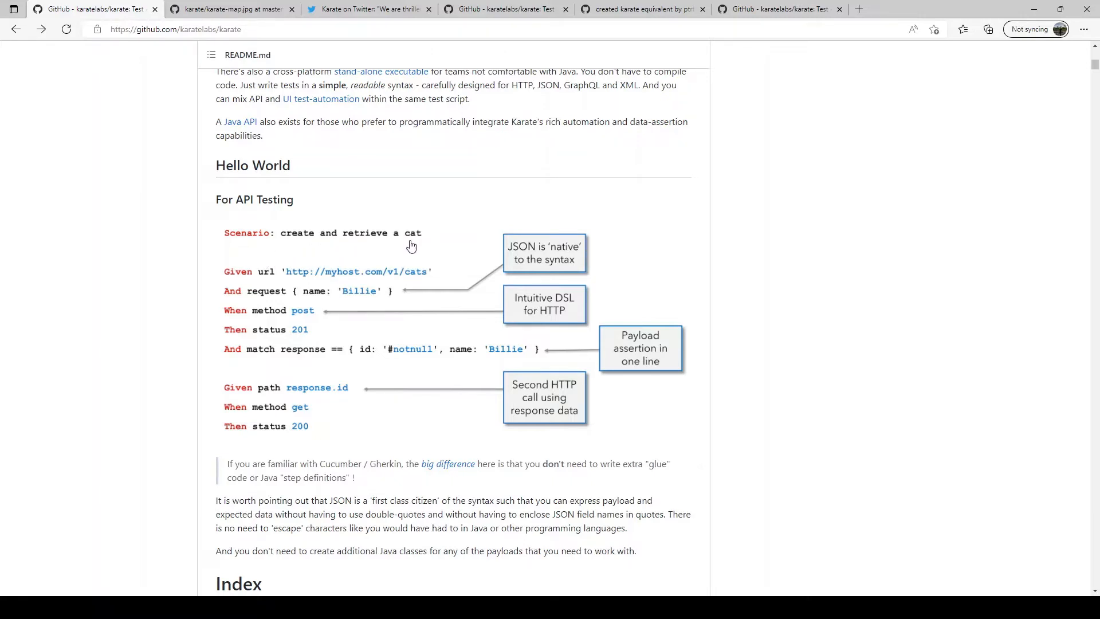
mouse_move(282, 248)
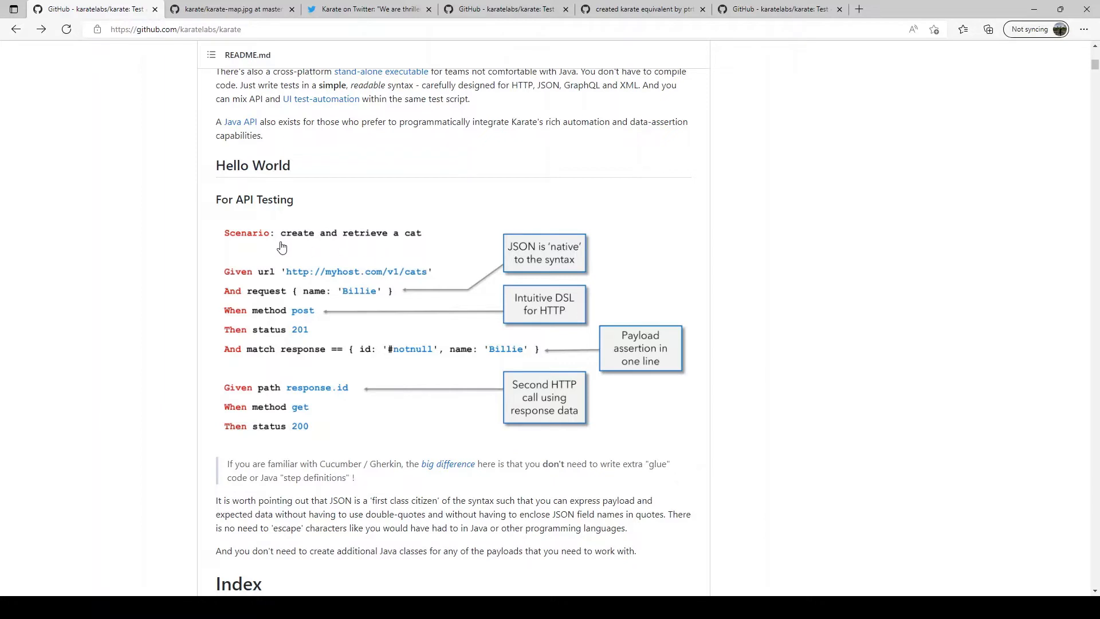
mouse_move(408, 248)
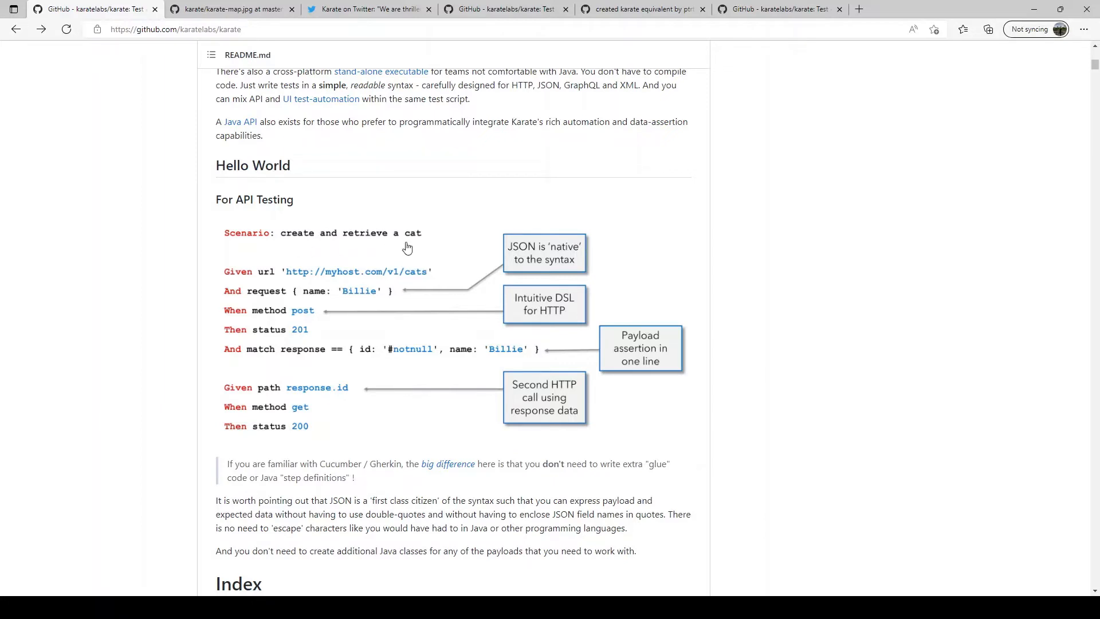
mouse_move(399, 276)
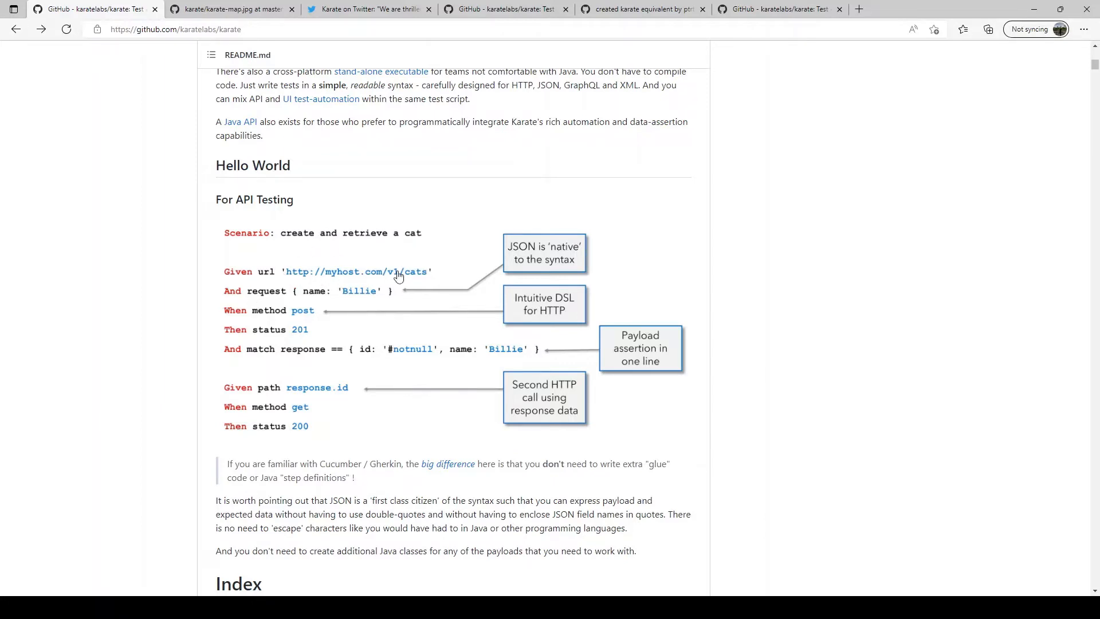
mouse_move(310, 351)
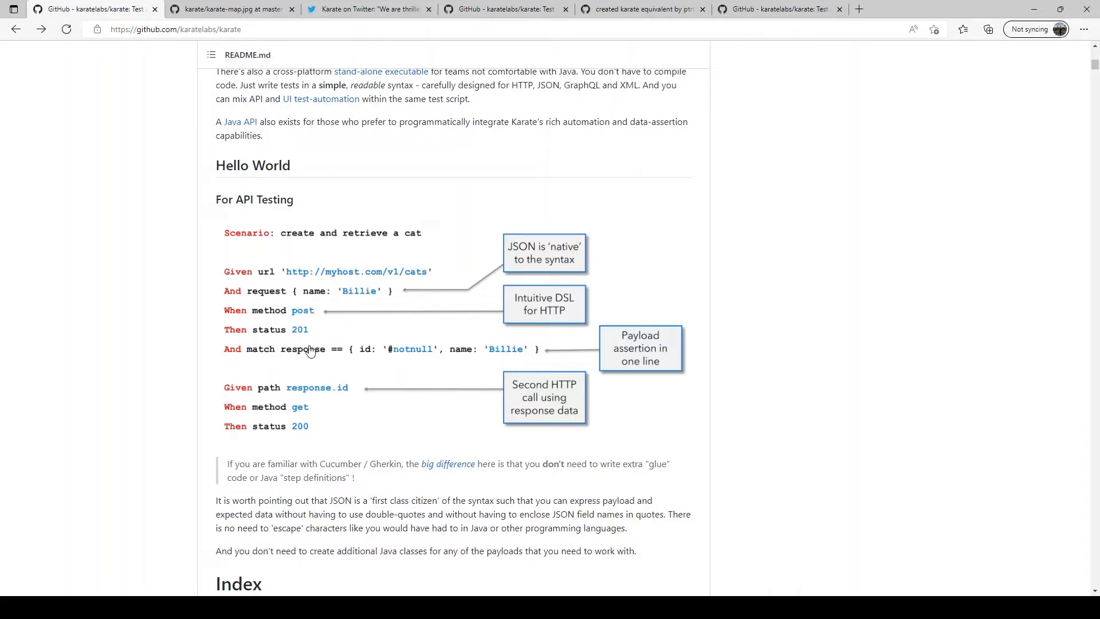
mouse_move(301, 341)
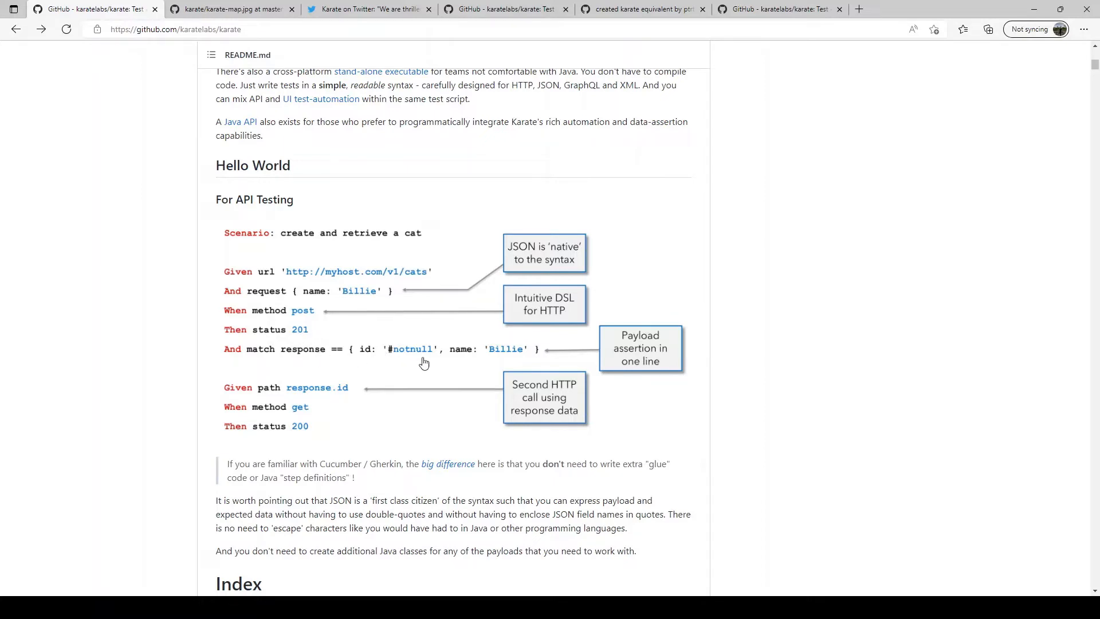
mouse_move(330, 325)
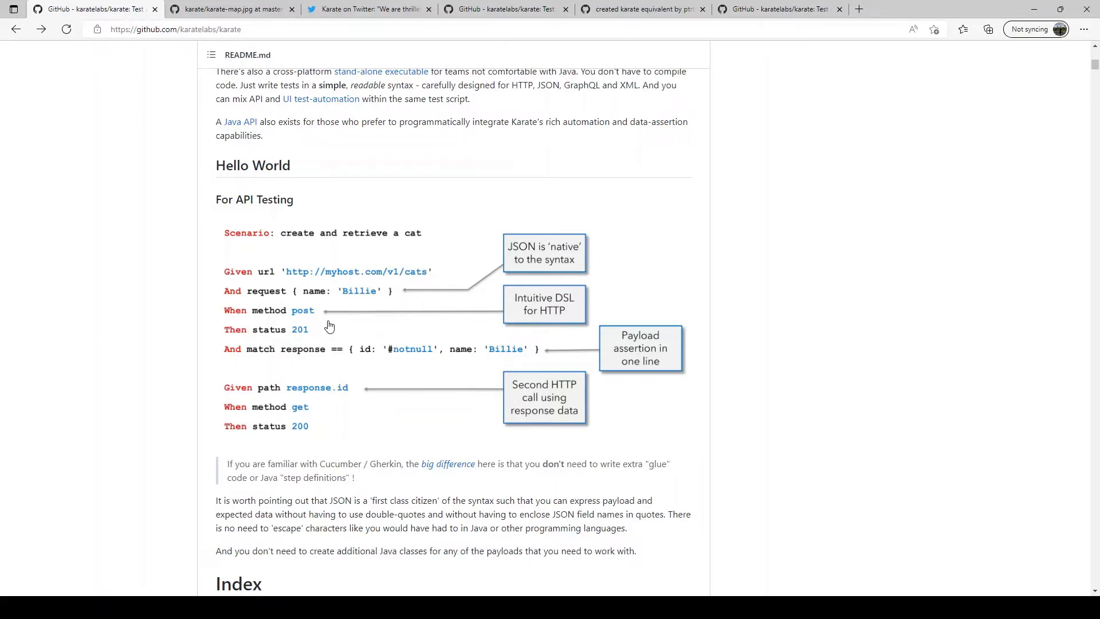
mouse_move(384, 330)
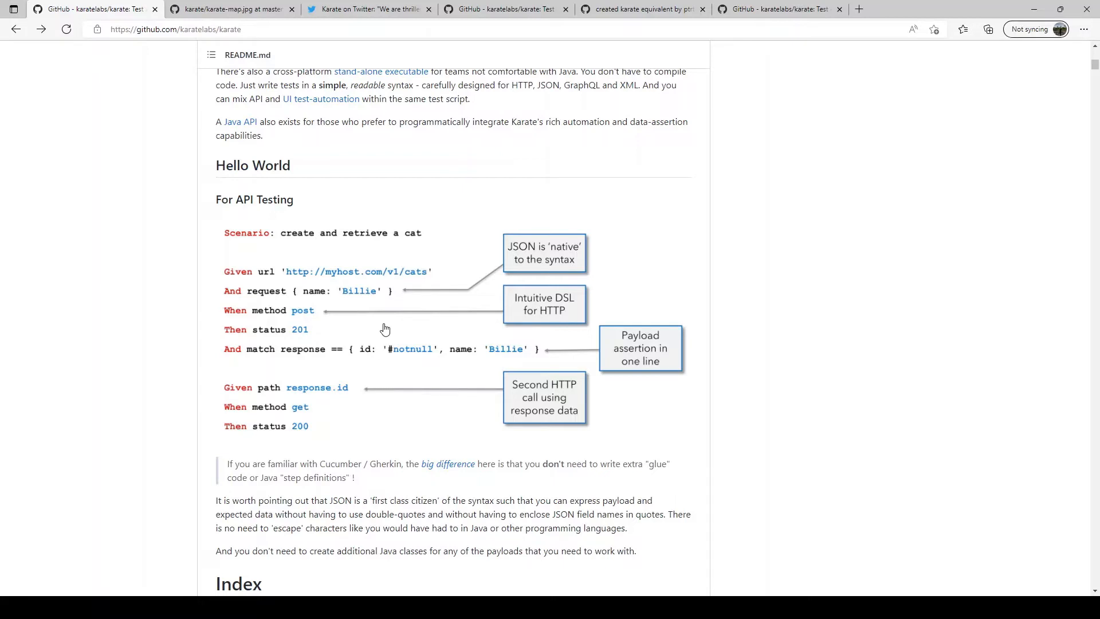
Step: Scroll the README further to the Index table's Start, Run and Report rows
scroll(down, 3)
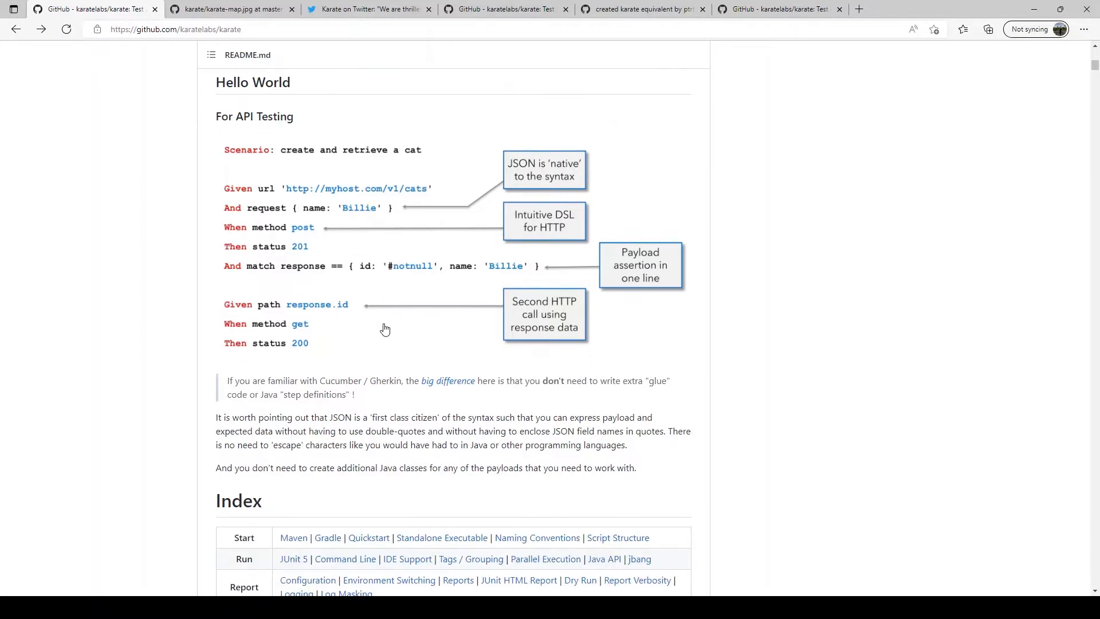
mouse_move(366, 245)
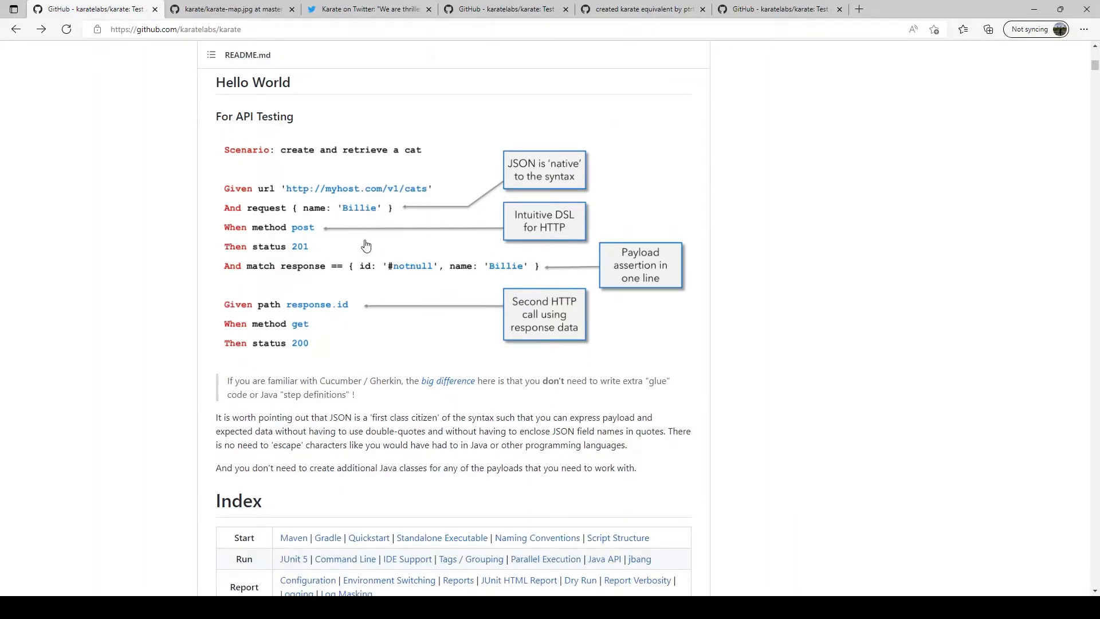
mouse_move(376, 248)
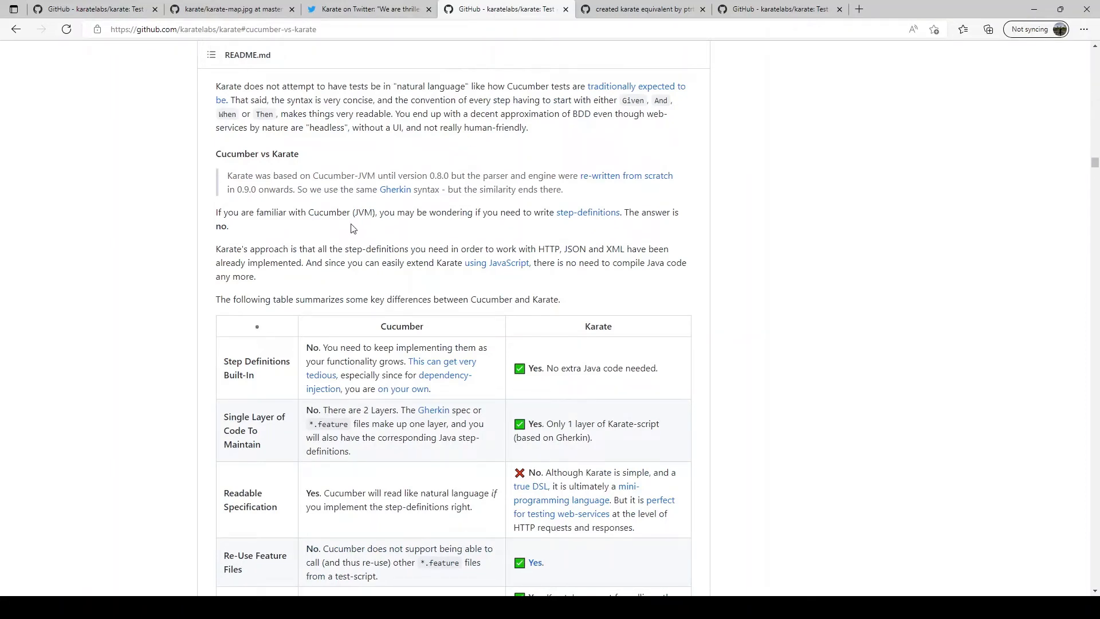
scroll(down, 3)
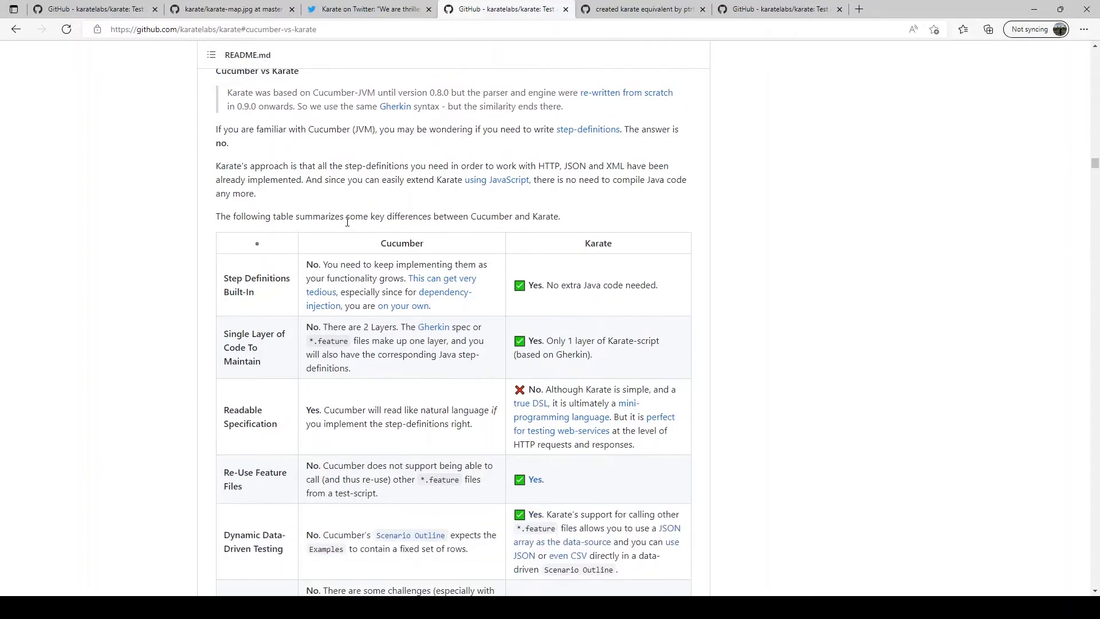
scroll(down, 3)
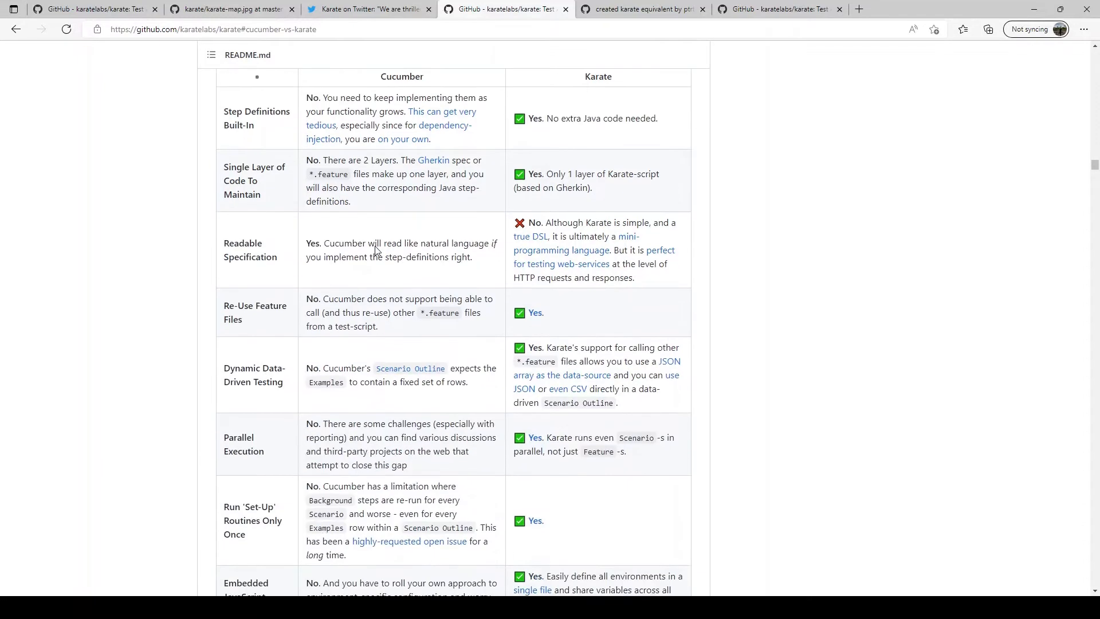
mouse_move(265, 394)
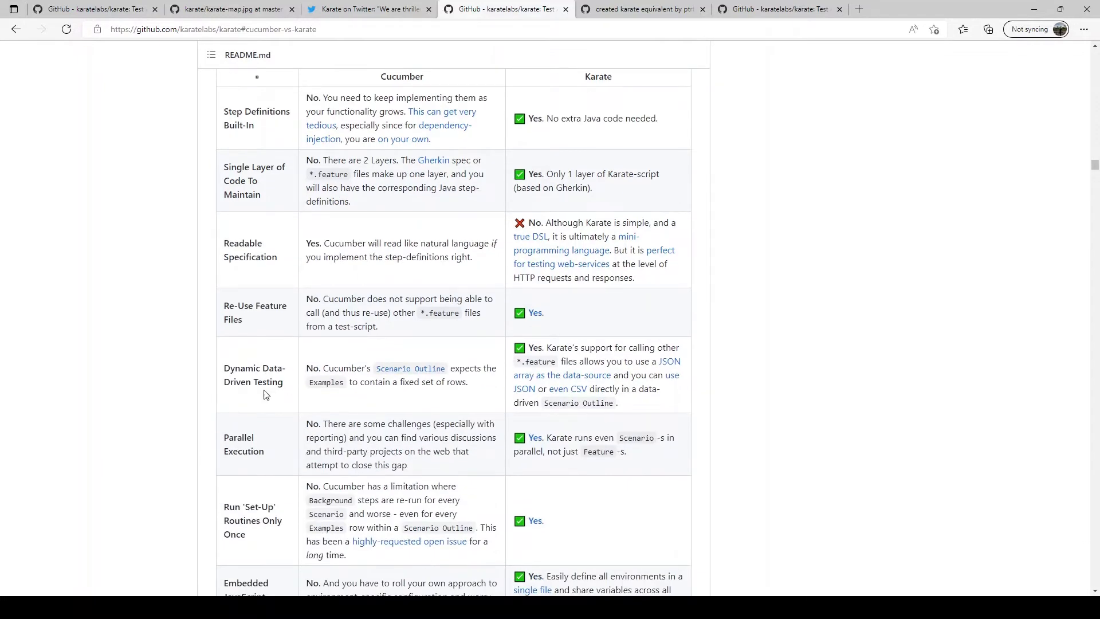
mouse_move(265, 460)
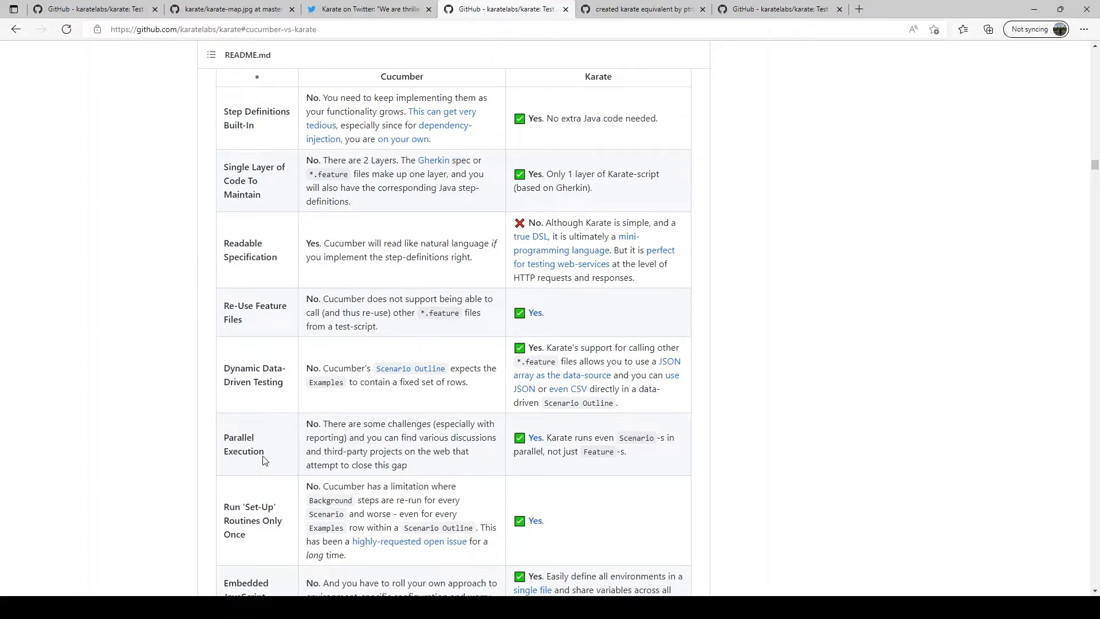
mouse_move(502, 301)
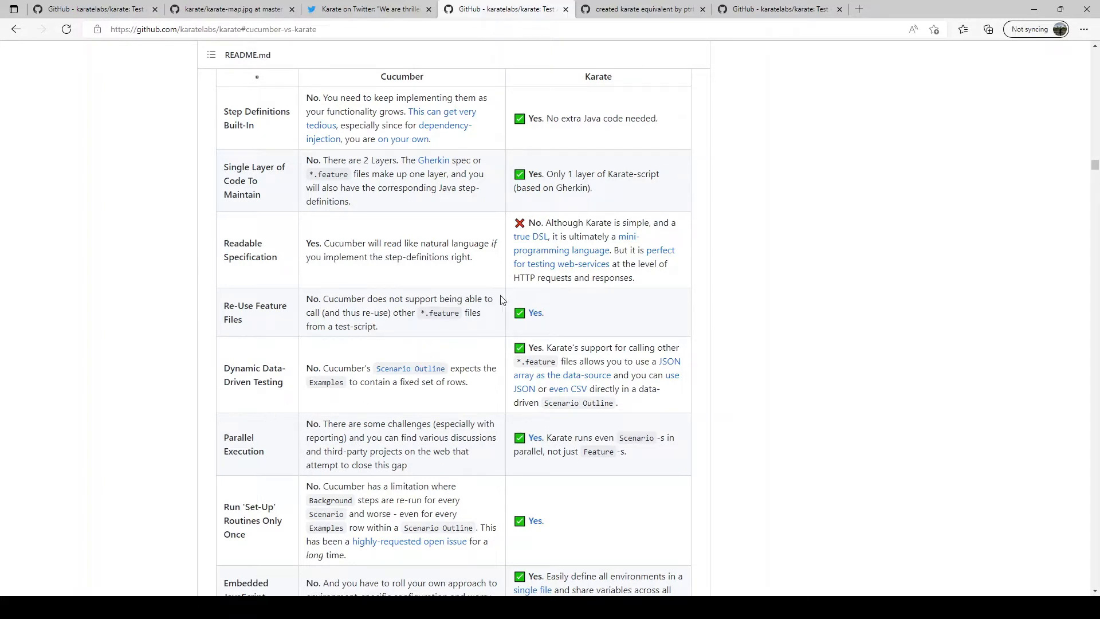
Step: Show pull request #3 'created karate equivalent' and its Karate vs REST-assured line-count comment
click(640, 9)
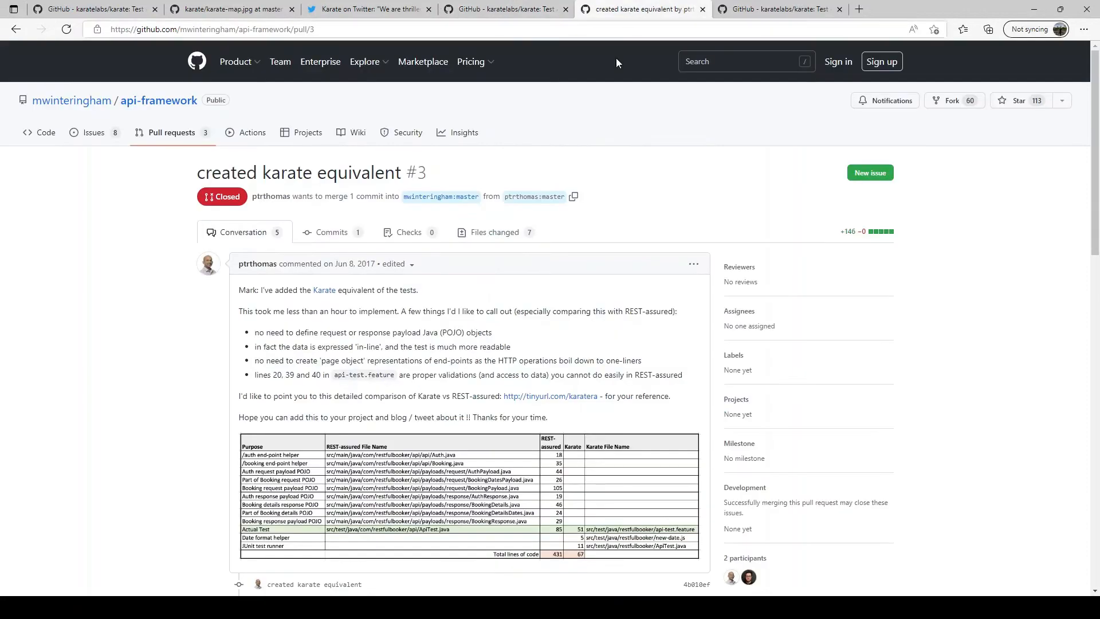
scroll(down, 3)
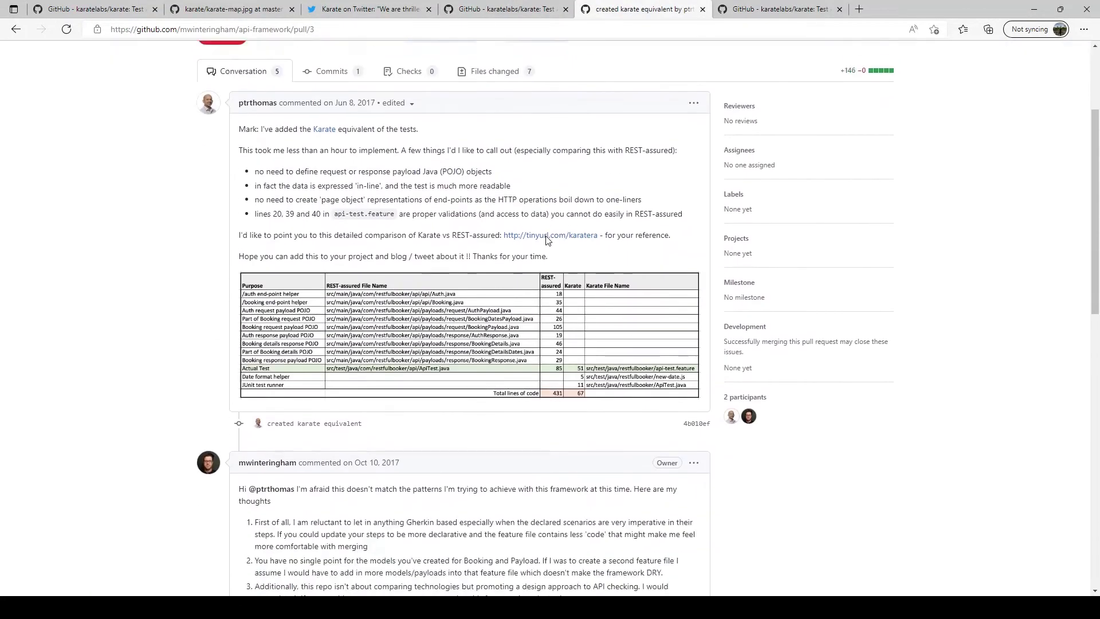
scroll(down, 3)
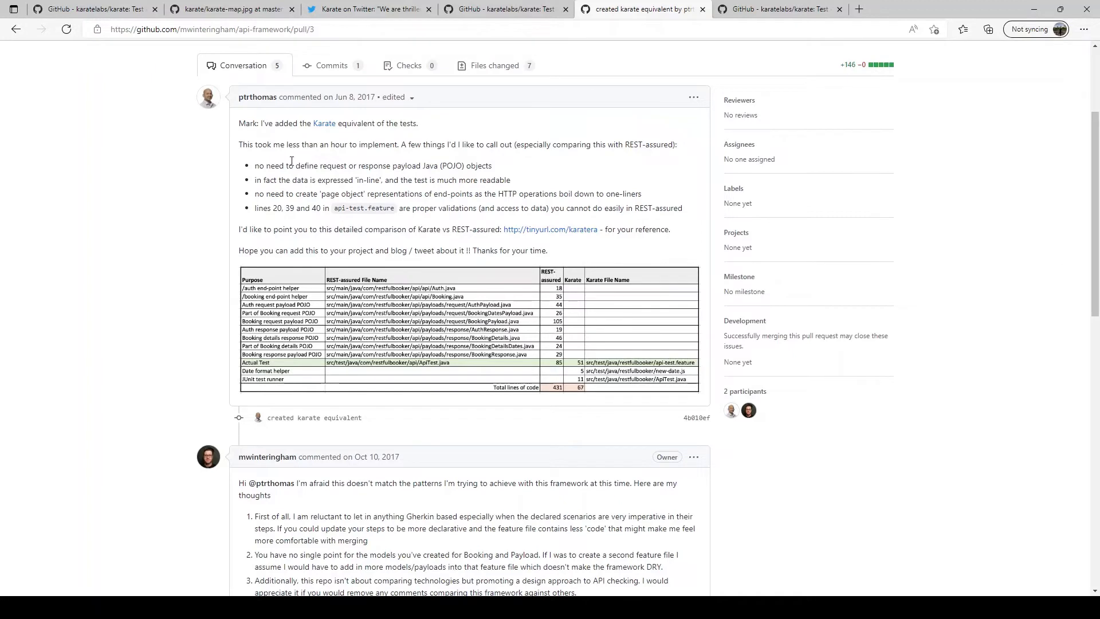
mouse_move(447, 344)
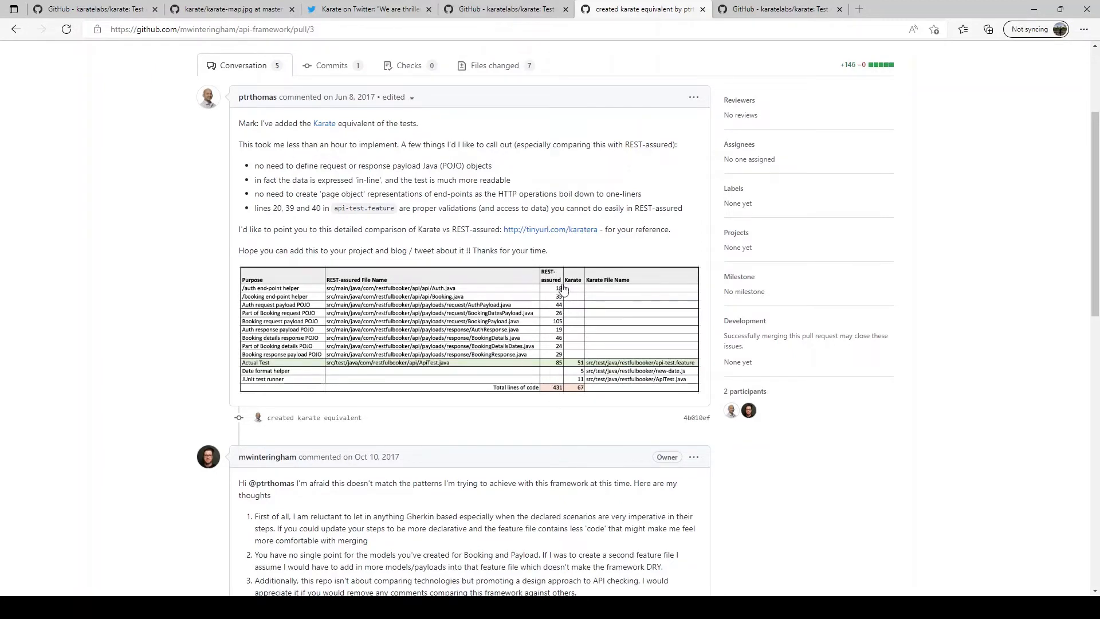
mouse_move(554, 297)
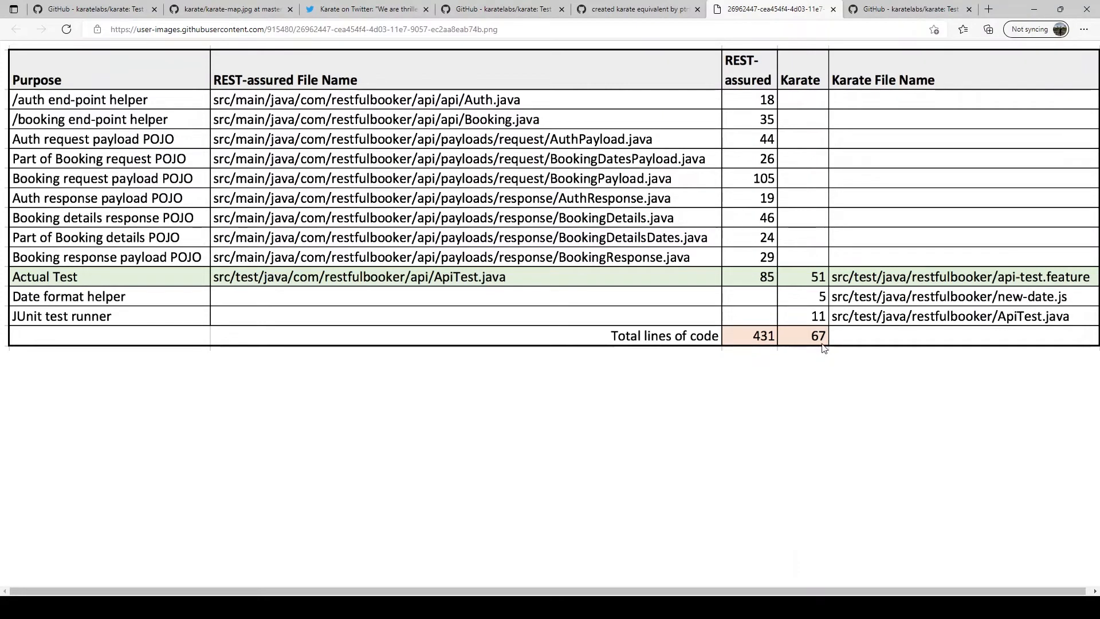
mouse_move(813, 337)
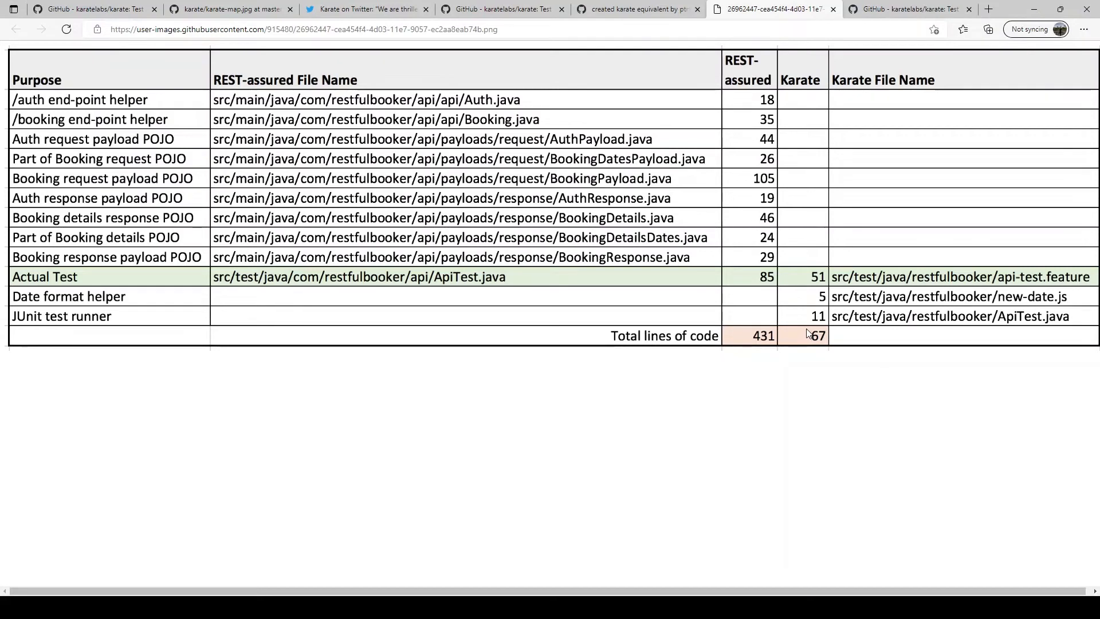
mouse_move(585, 131)
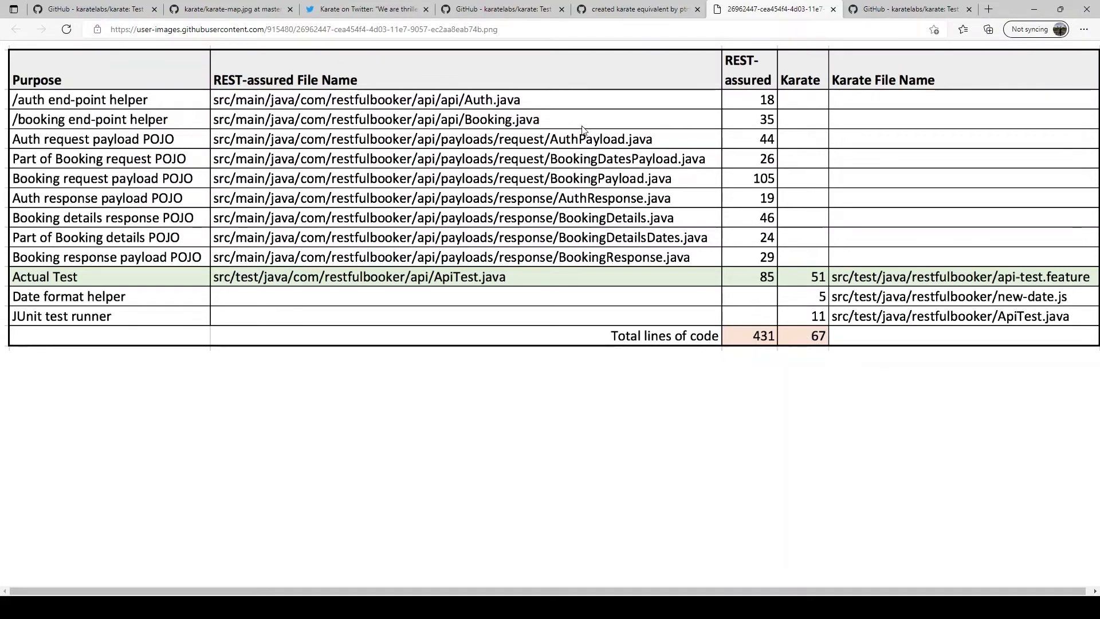
Step: Return to the karatelabs/karate repository page after the 431 vs 67 line-count table
click(95, 9)
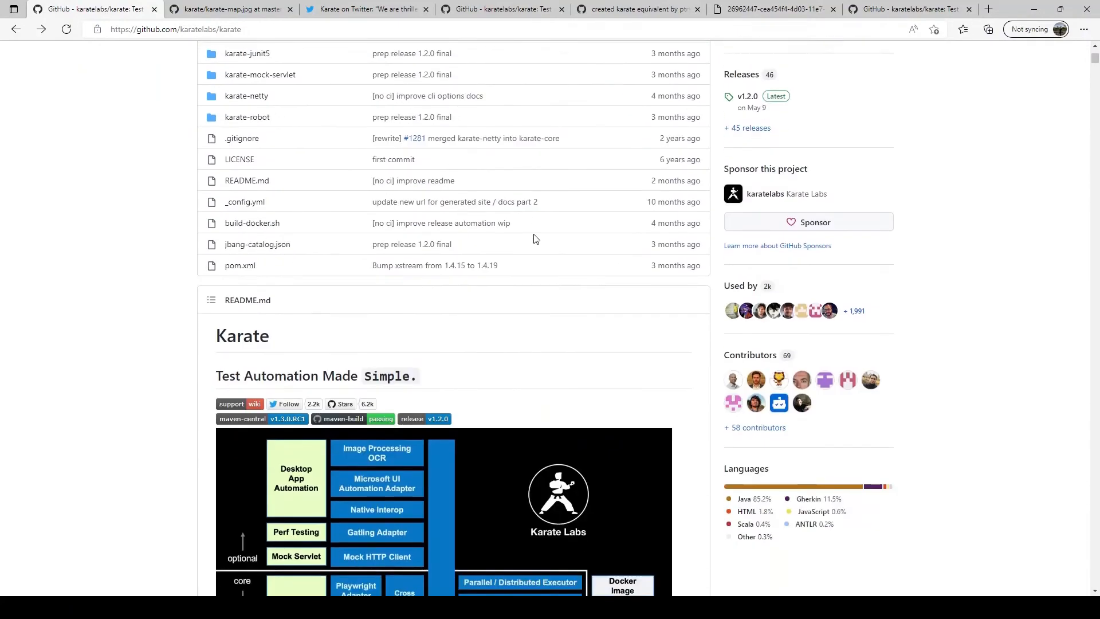
scroll(down, 3)
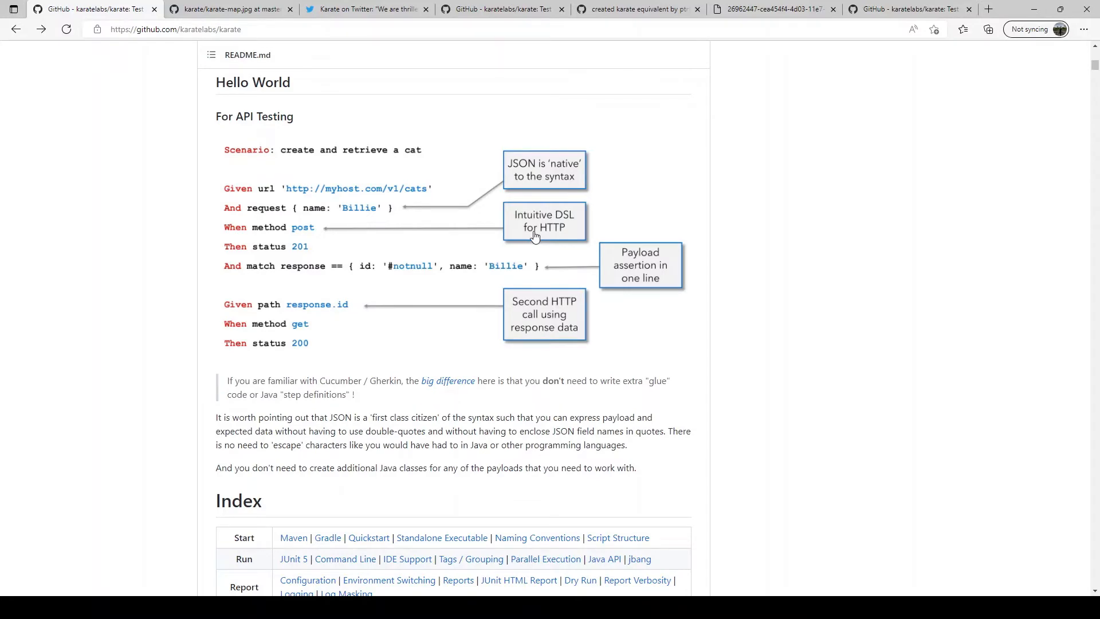
scroll(down, 3)
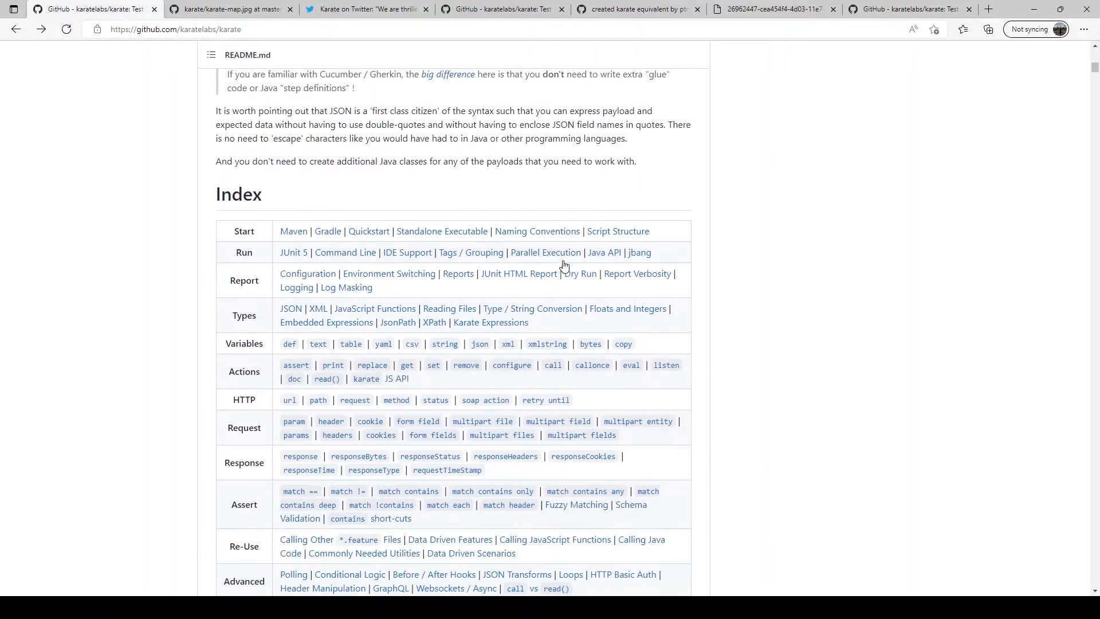
scroll(down, 3)
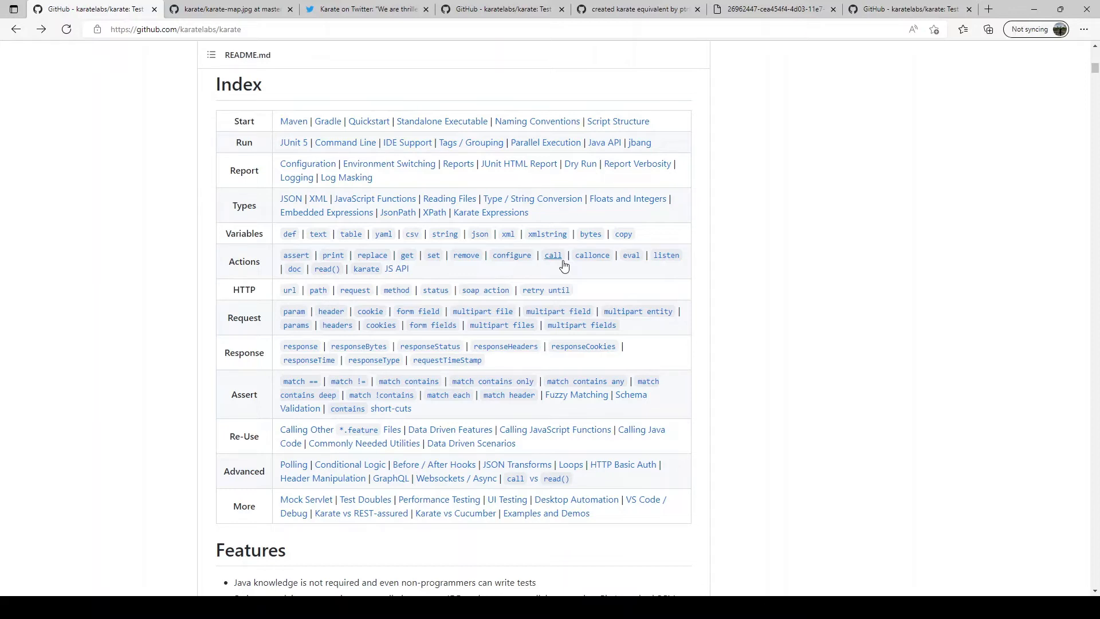
scroll(down, 3)
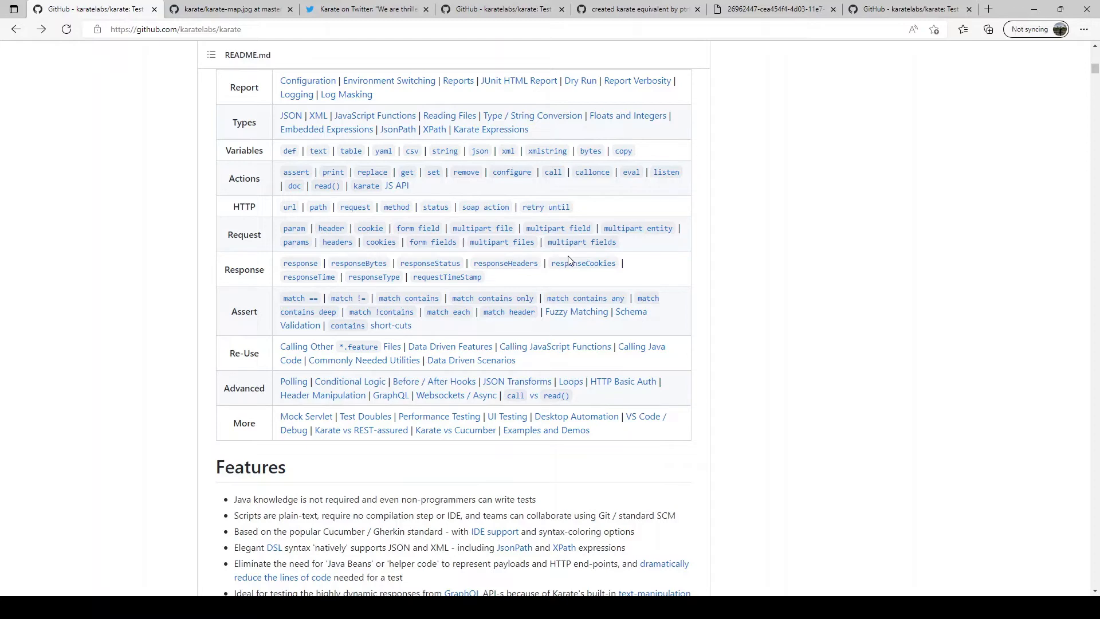
scroll(down, 3)
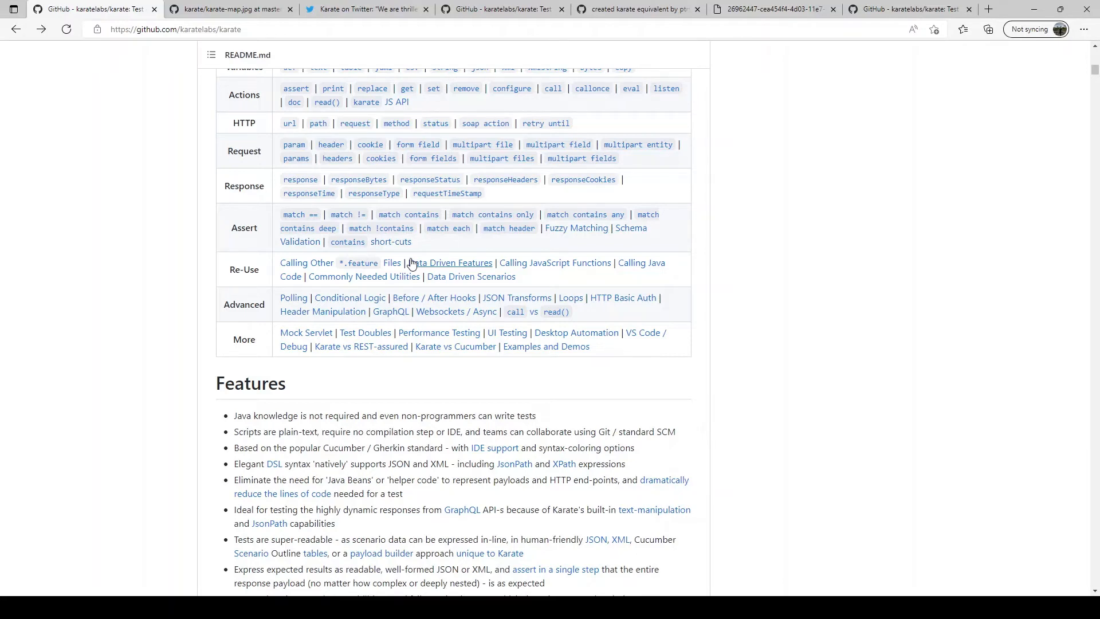
mouse_move(448, 228)
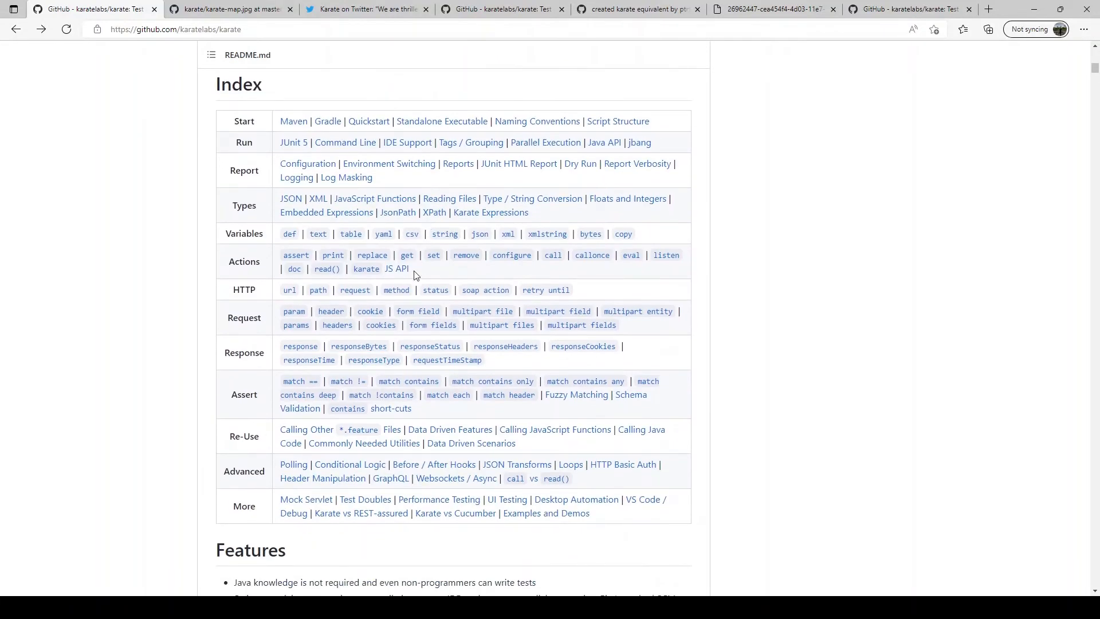
mouse_move(307, 394)
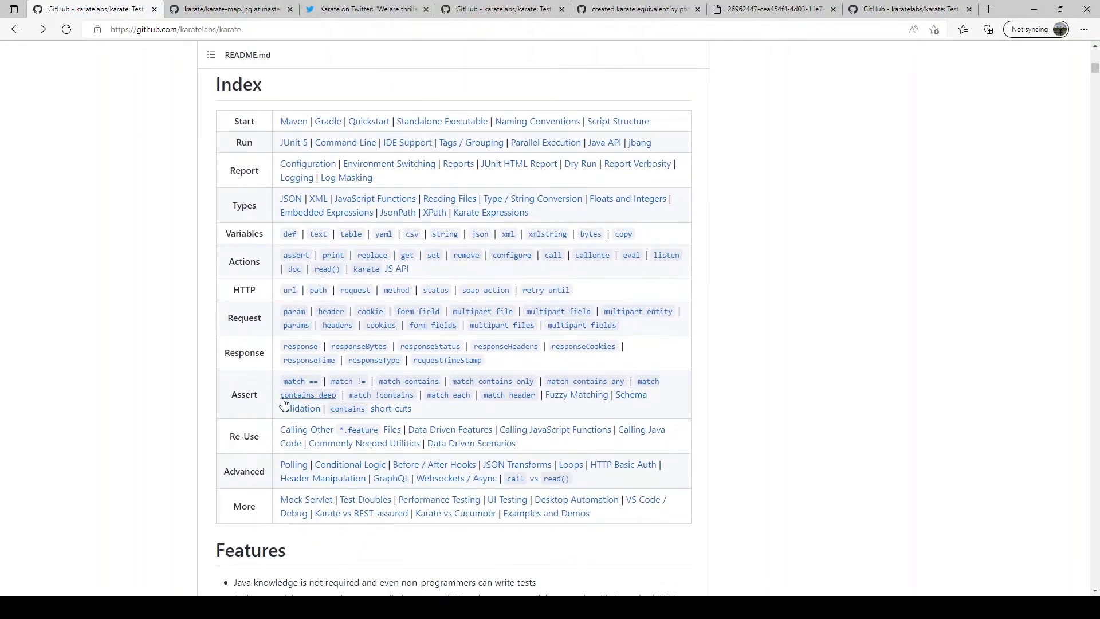
double_click(243, 394)
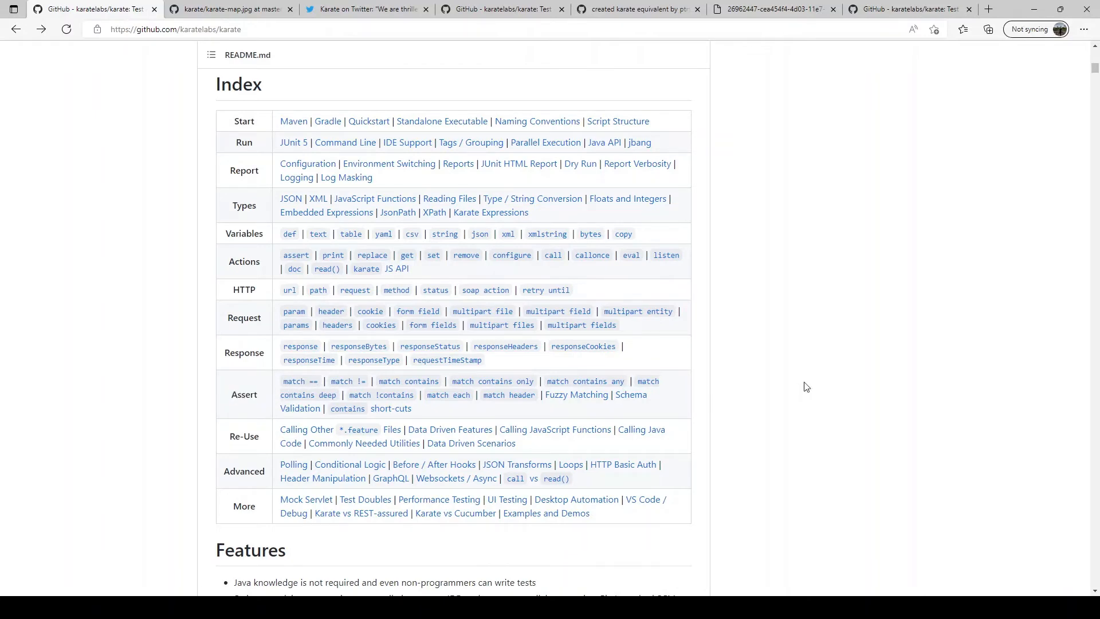
Step: Scroll the README down to bring more of the Features bullet list into view
scroll(down, 3)
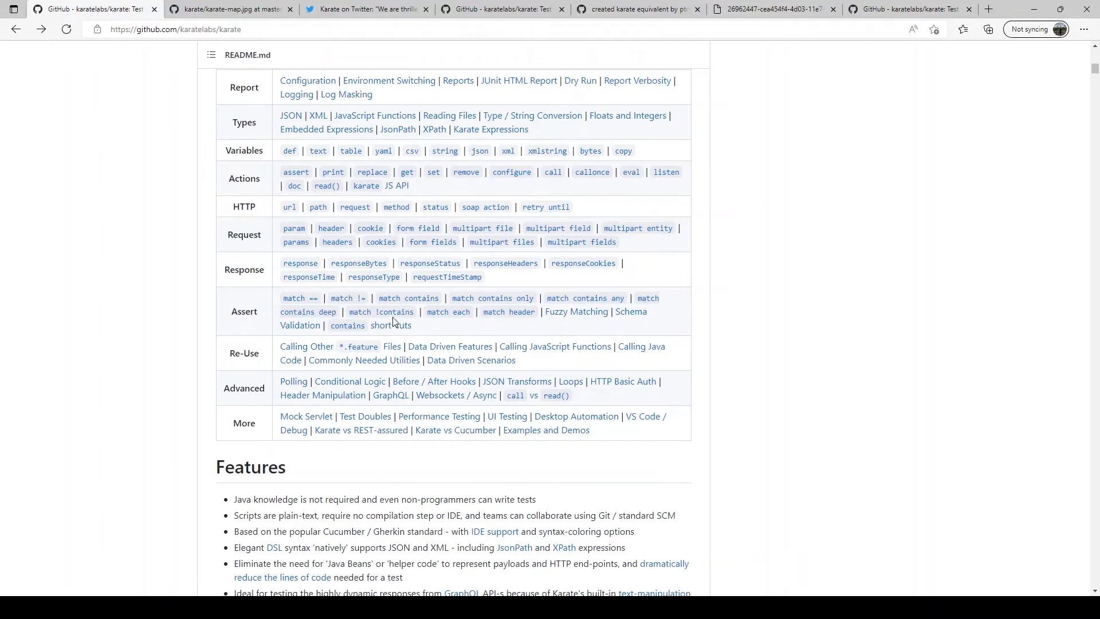
mouse_move(436, 330)
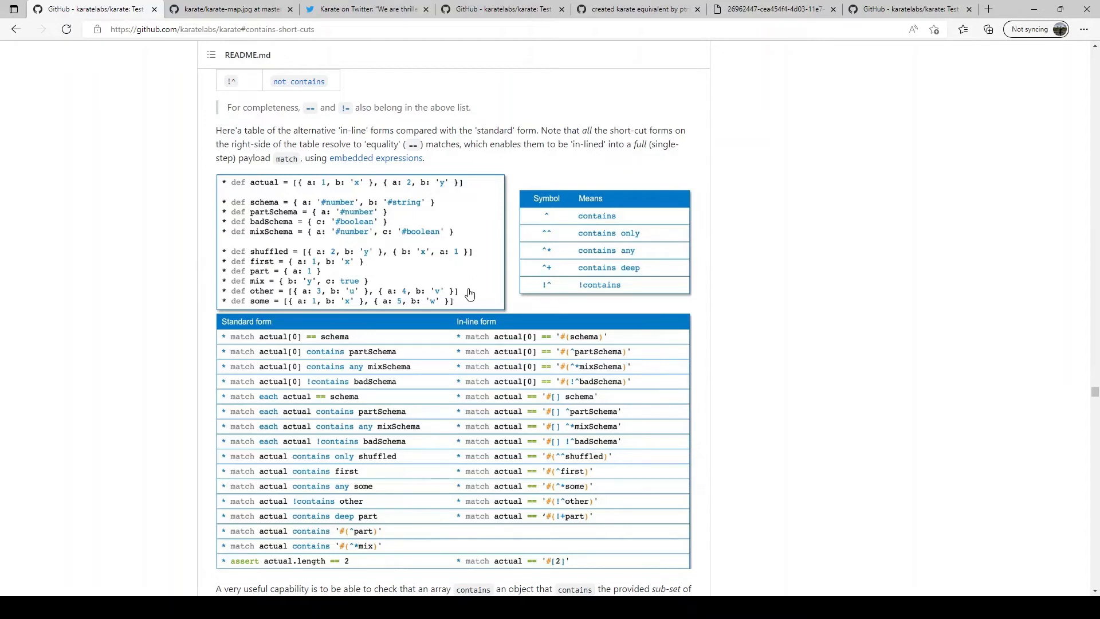
mouse_move(493, 207)
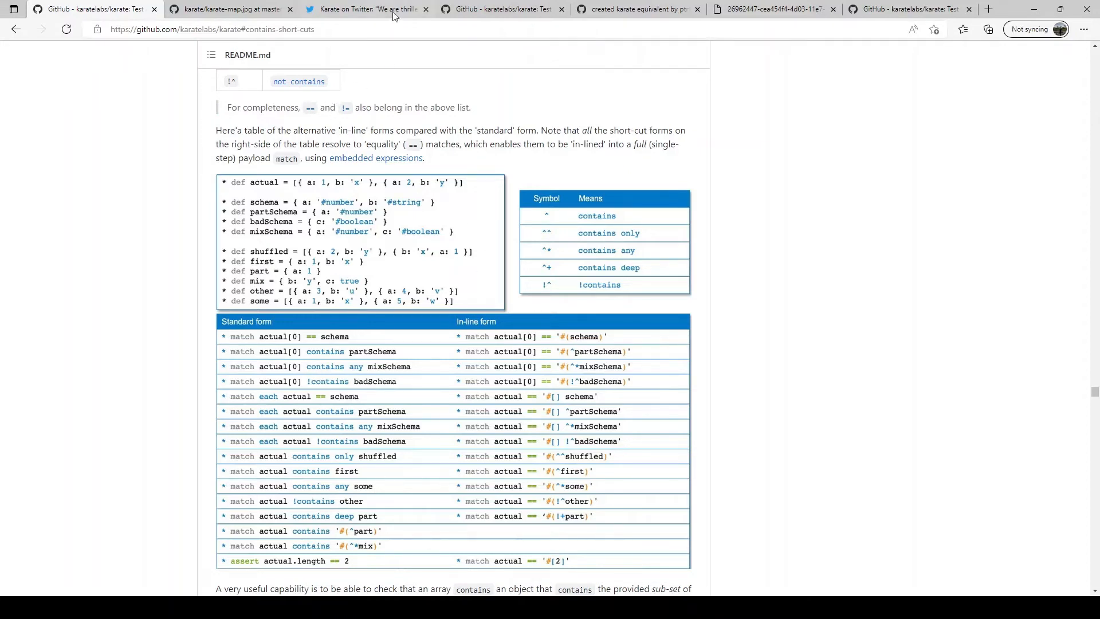
click(228, 9)
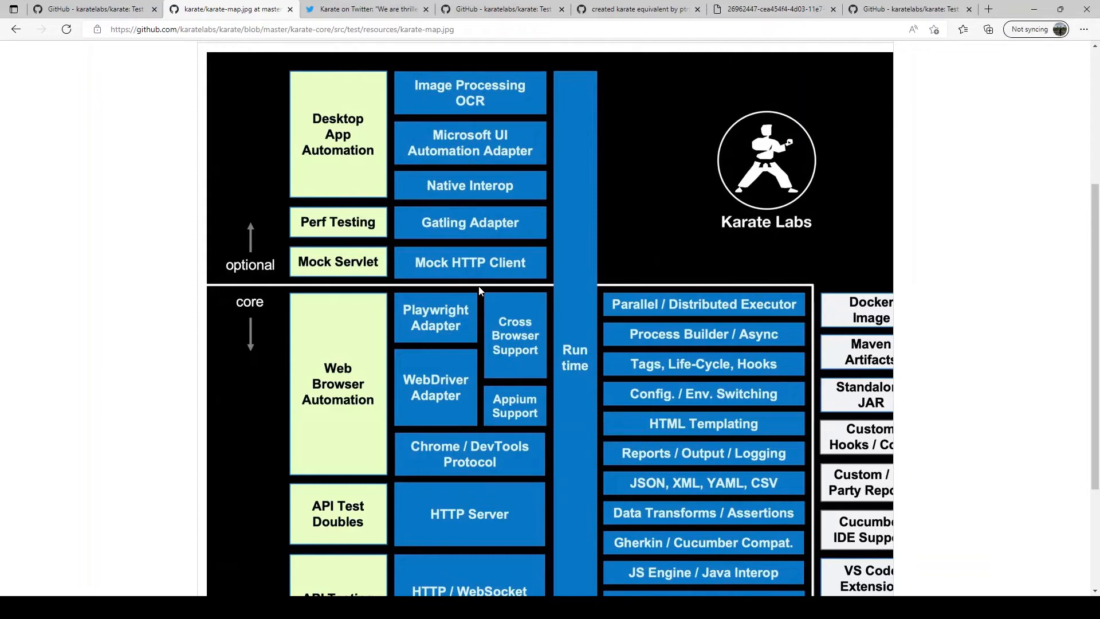
mouse_move(474, 293)
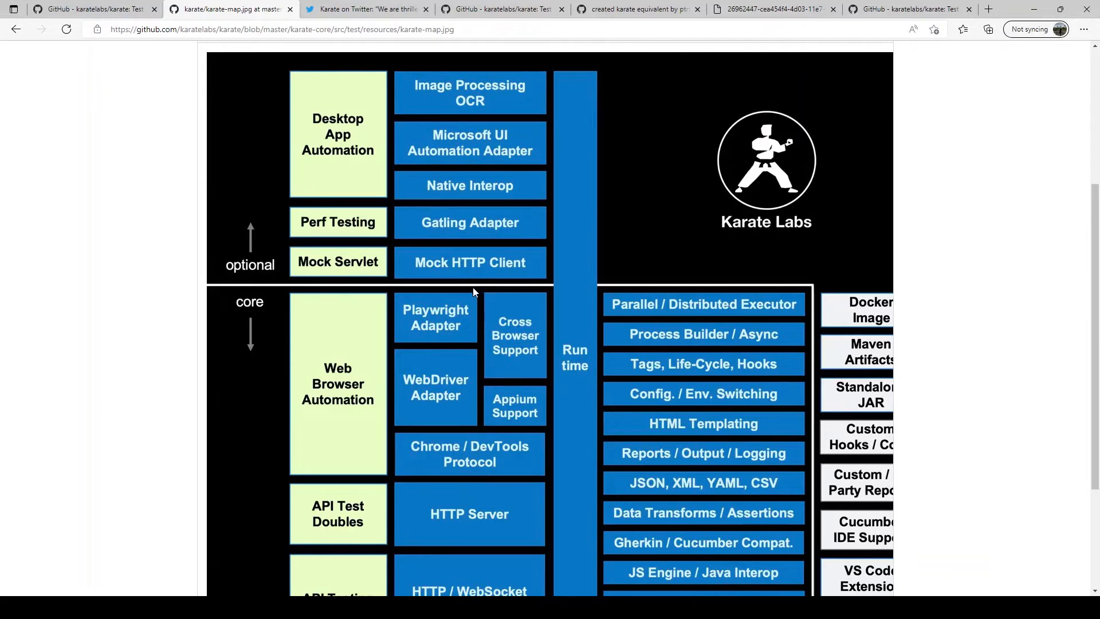
mouse_move(460, 291)
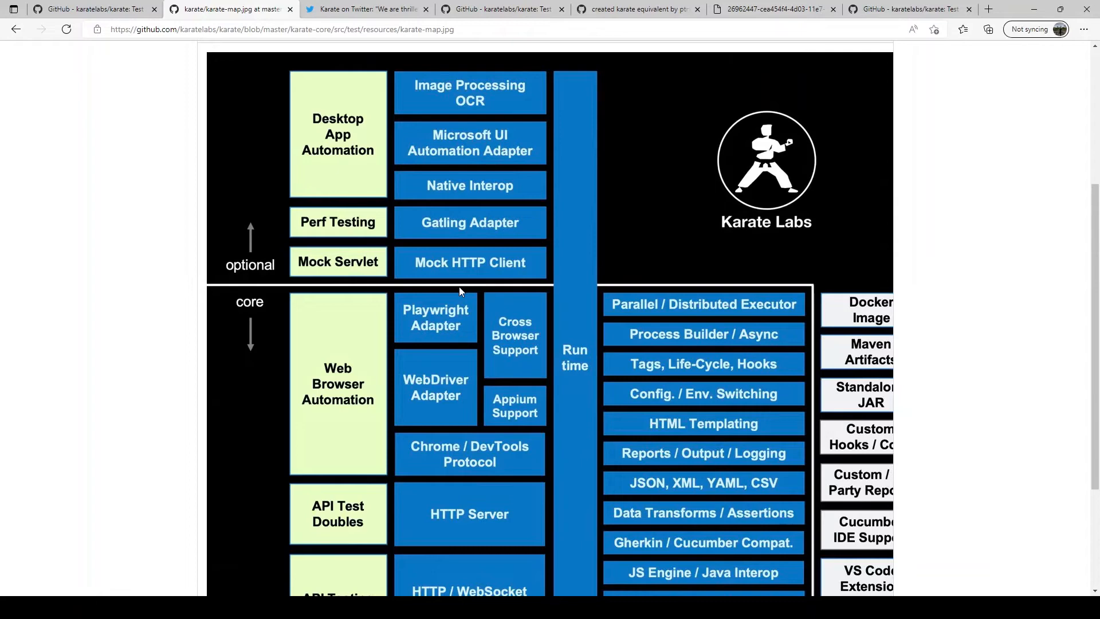
Step: Return to the karatelabs/karate README tab and scroll to the Index table's Assert, Re-Use, Advanced and More rows
click(95, 9)
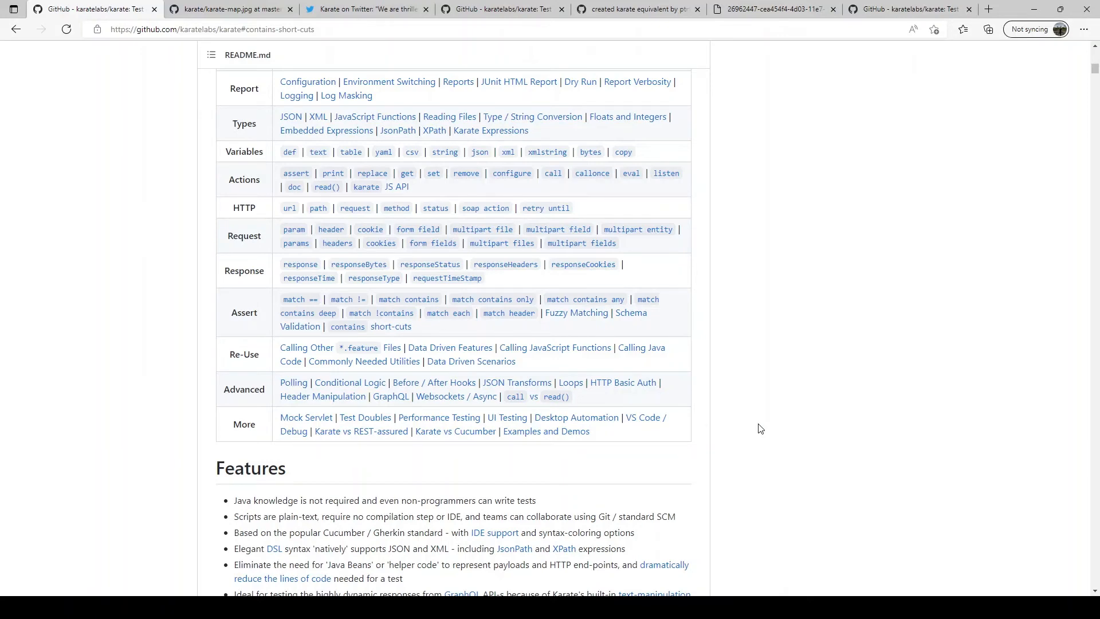
mouse_move(758, 436)
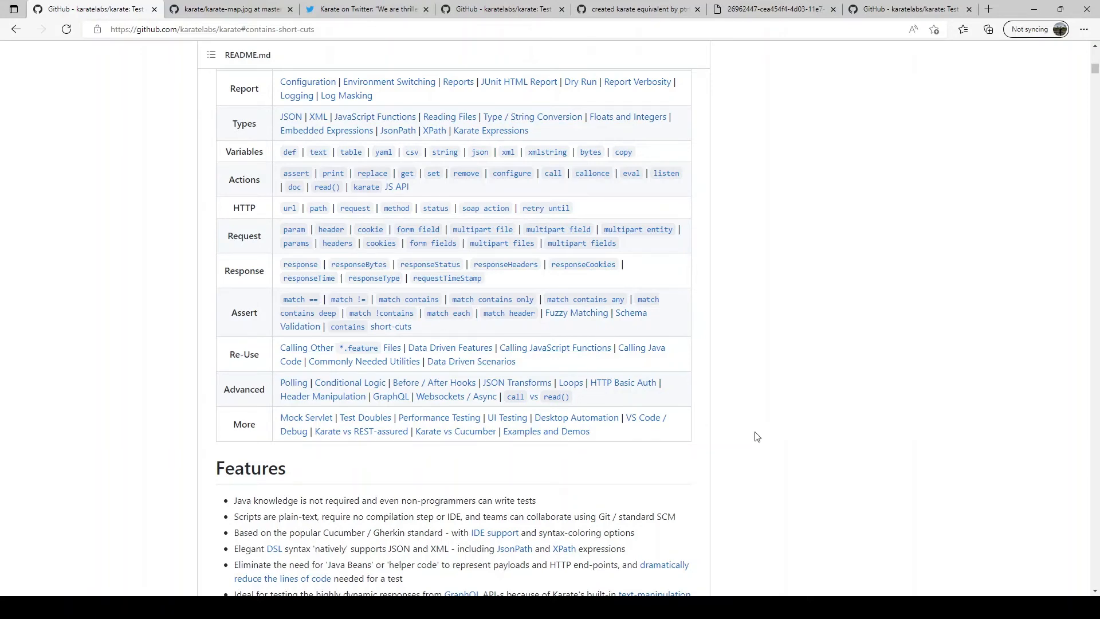
scroll(down, 3)
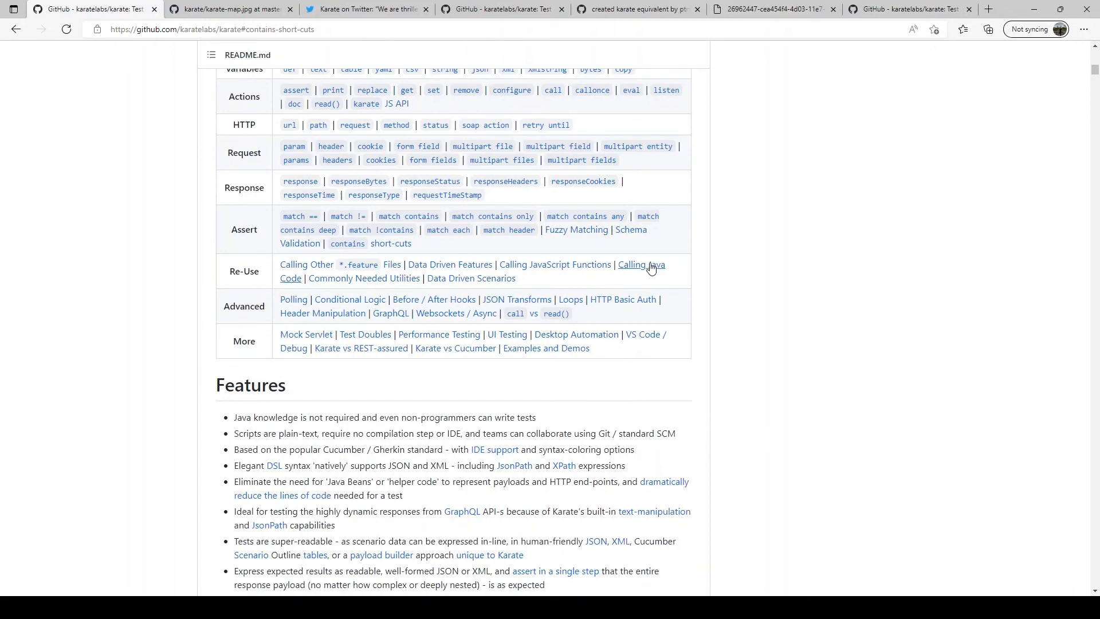
Step: Follow the Index's Calling Java link and read through the JavaDemo class and its test-script usage
click(641, 265)
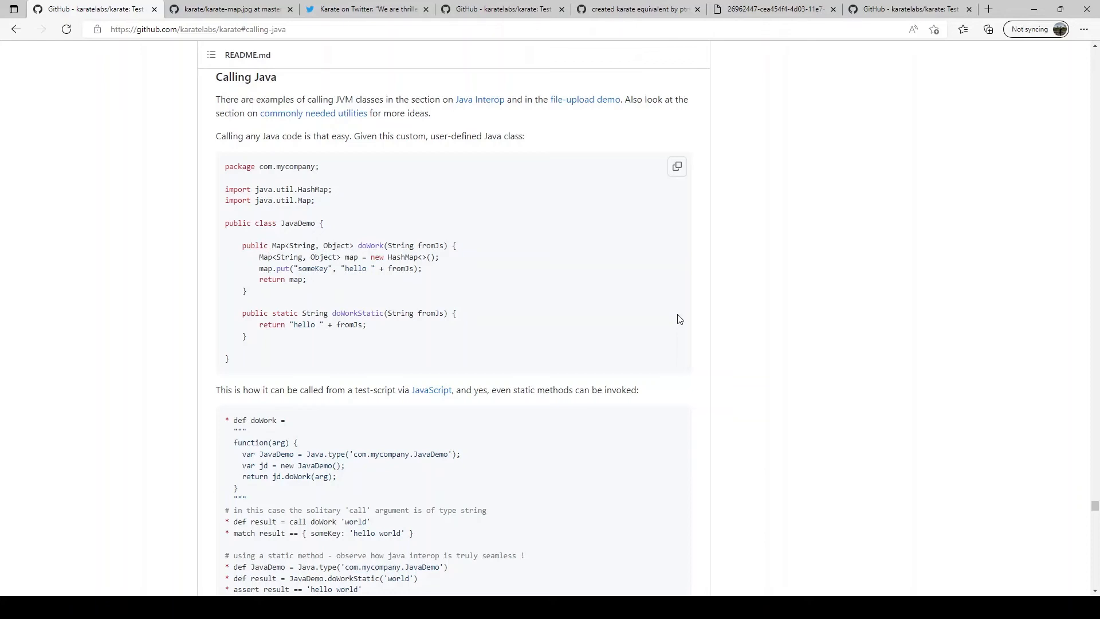
mouse_move(652, 364)
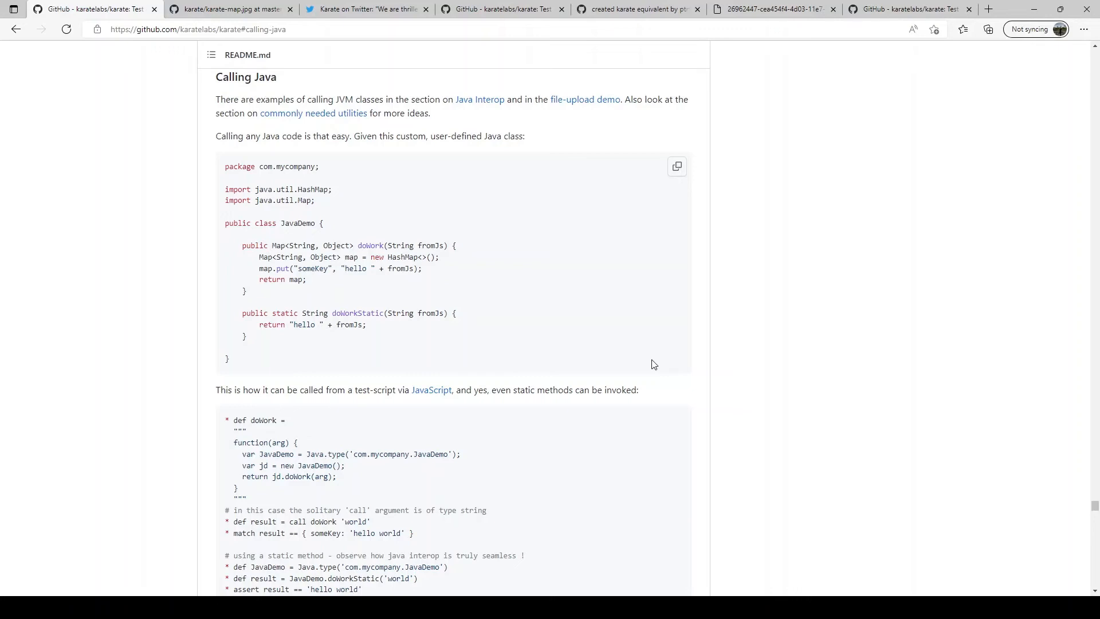
mouse_move(517, 392)
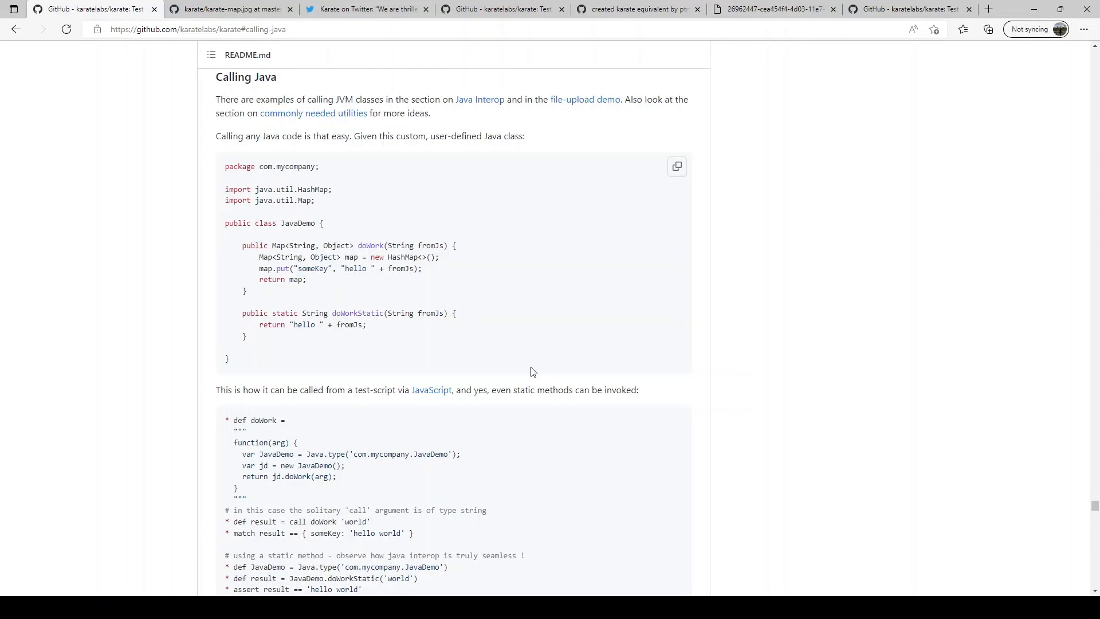
scroll(down, 3)
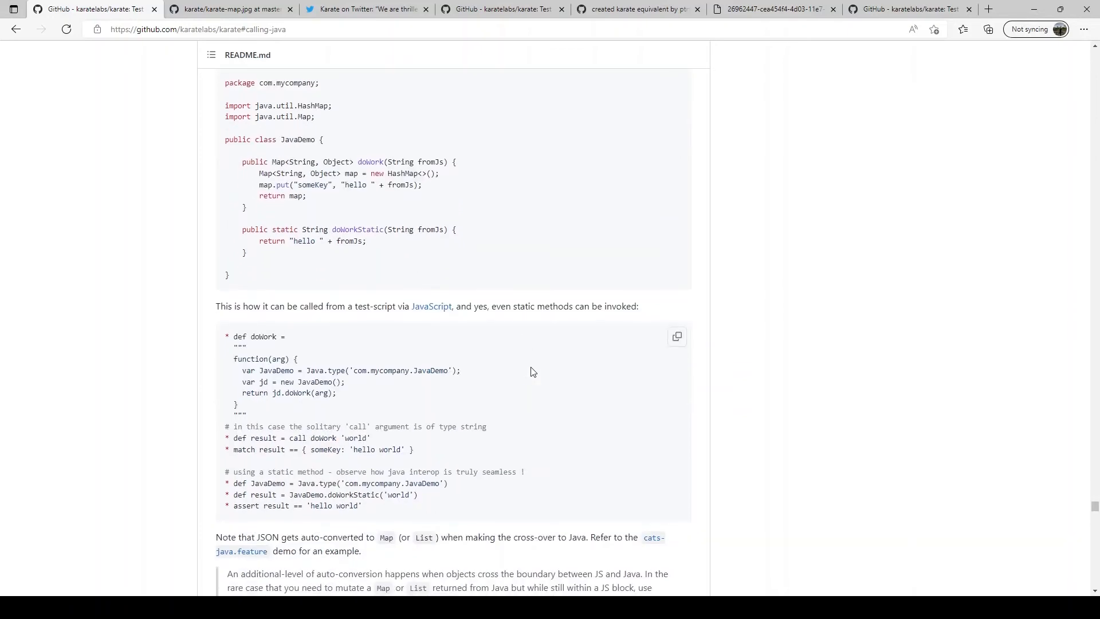
scroll(down, 3)
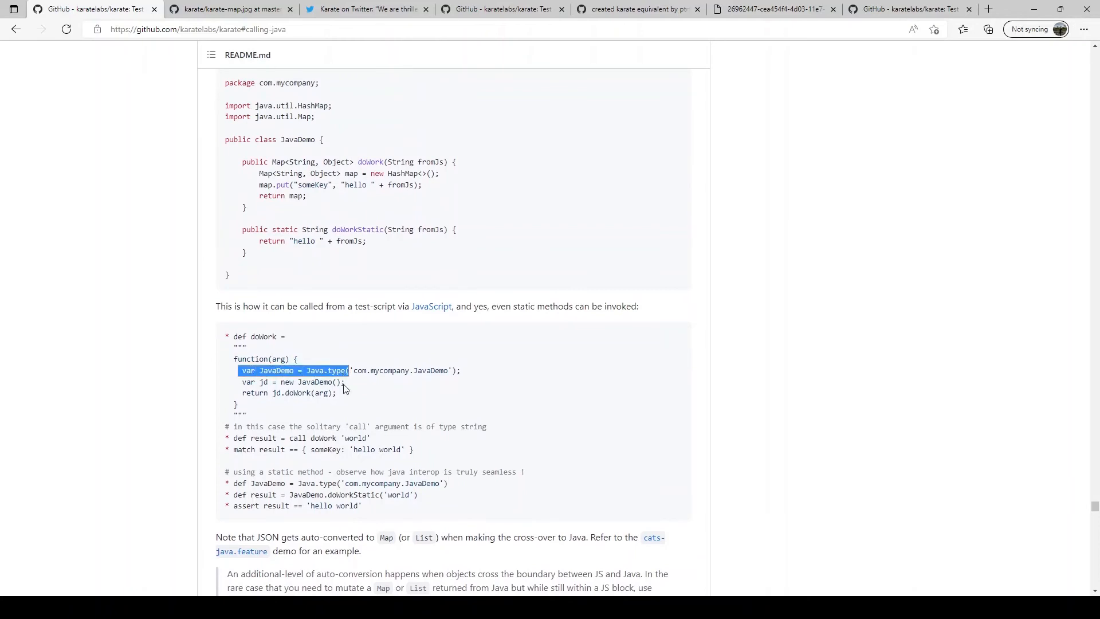
mouse_move(604, 399)
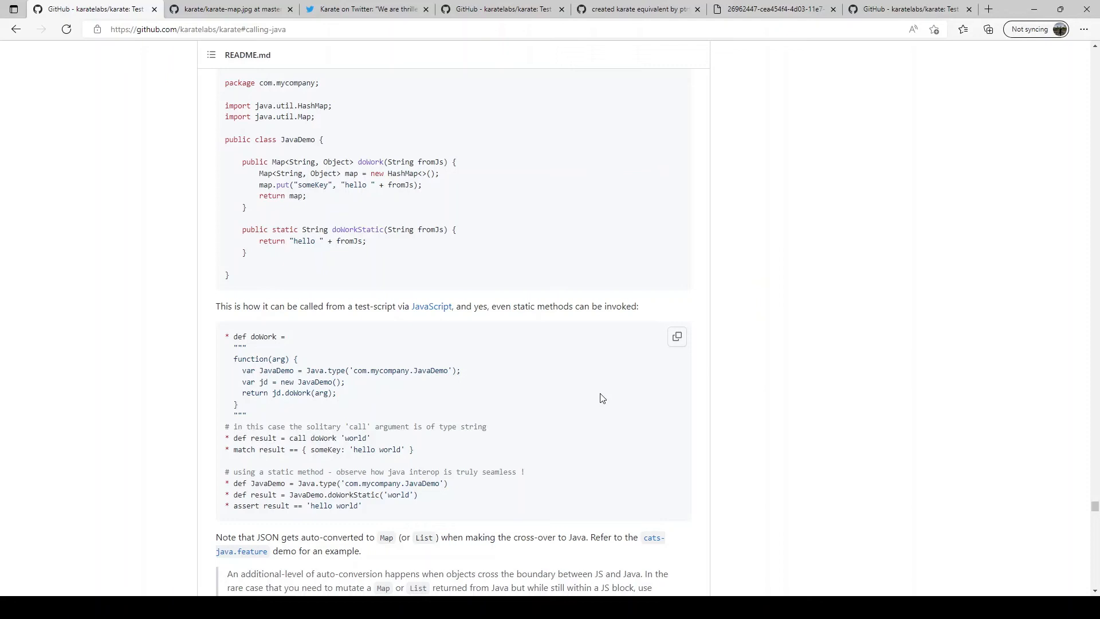
mouse_move(598, 397)
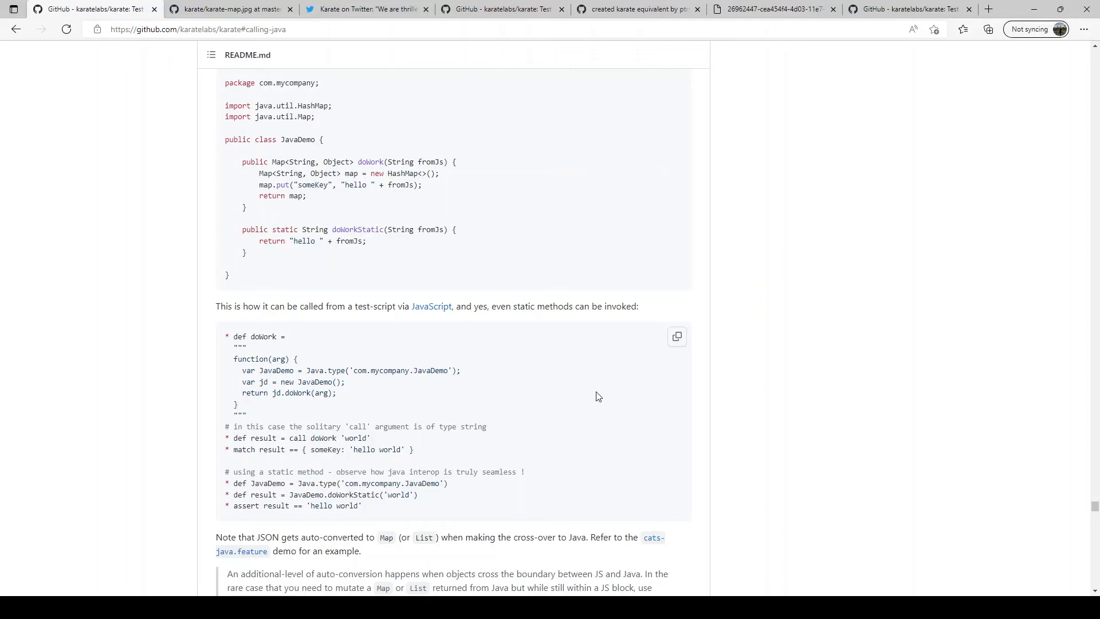
scroll(down, 3)
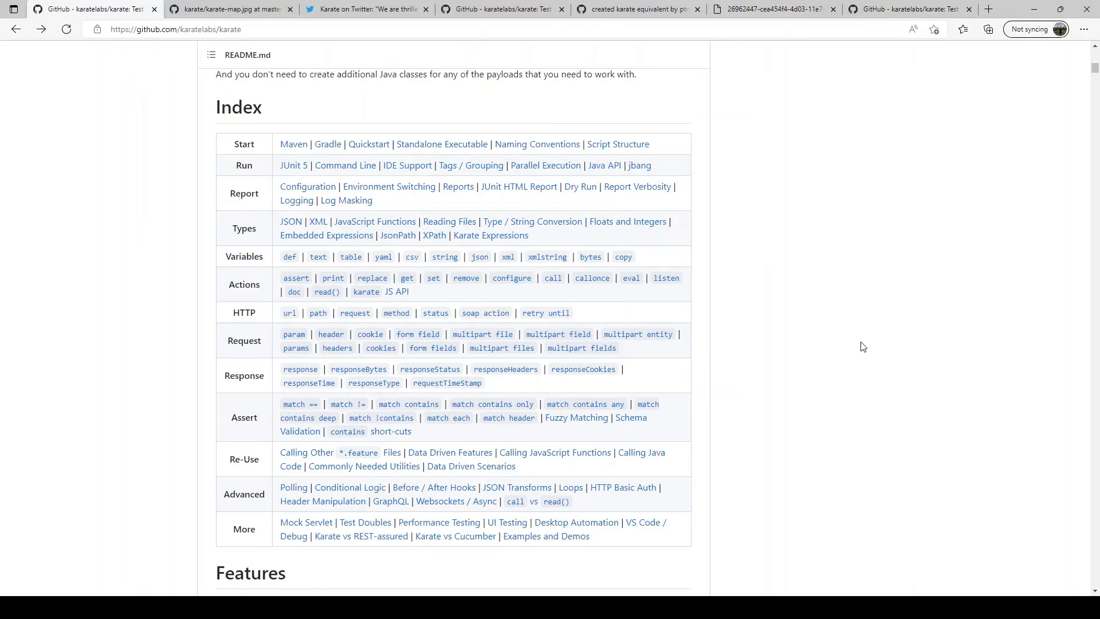
mouse_move(455, 201)
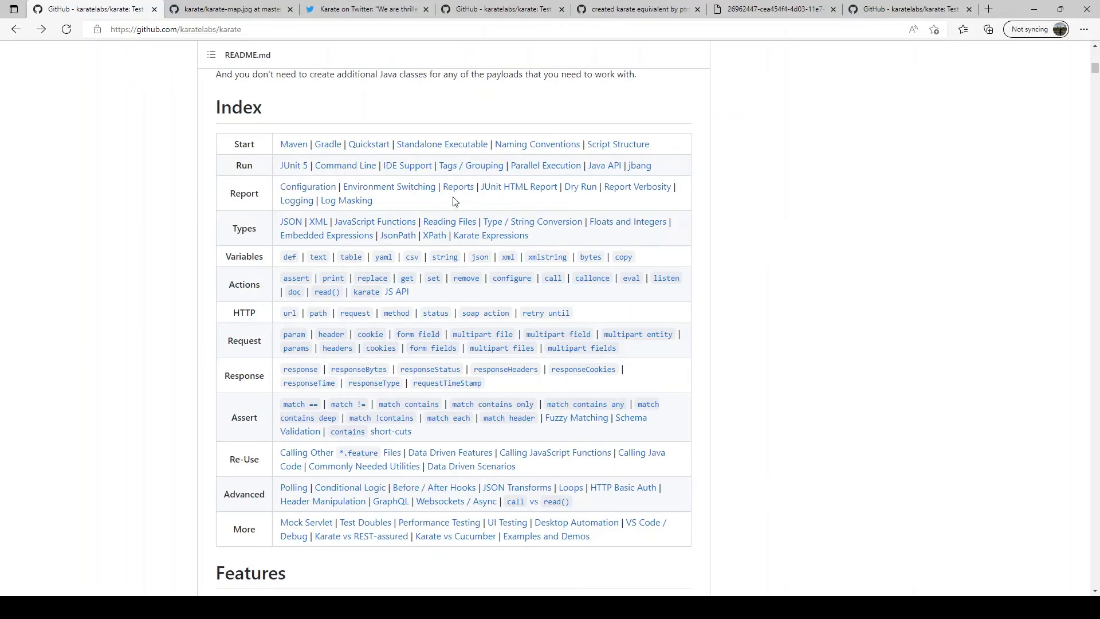
Step: Follow the Index's Reports link to the Test Reports section with the sample Cucumber report
click(457, 185)
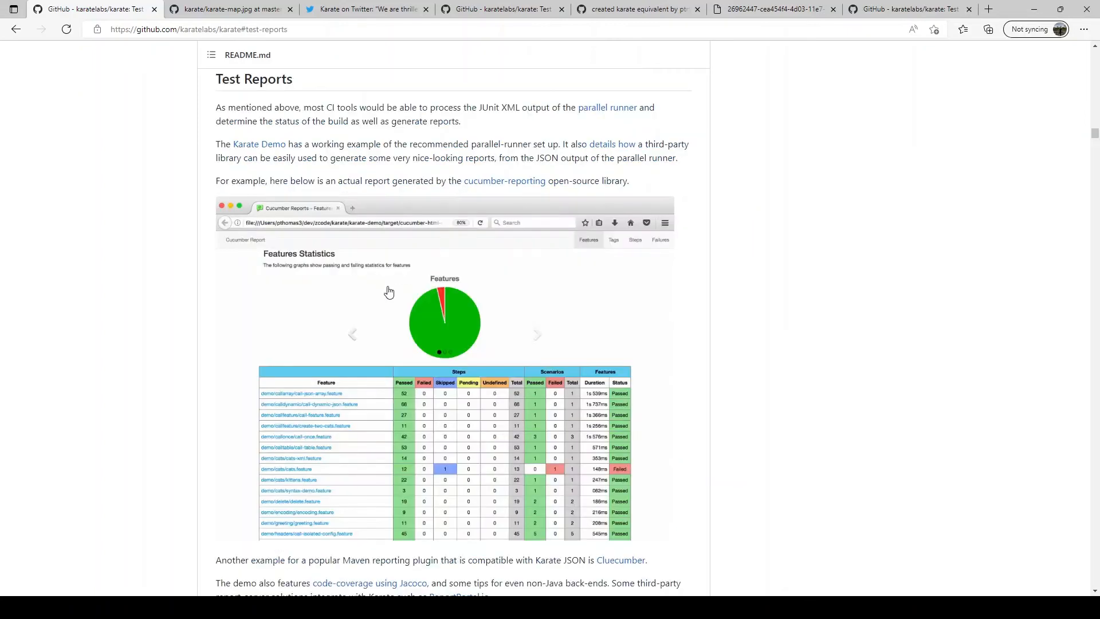
mouse_move(432, 301)
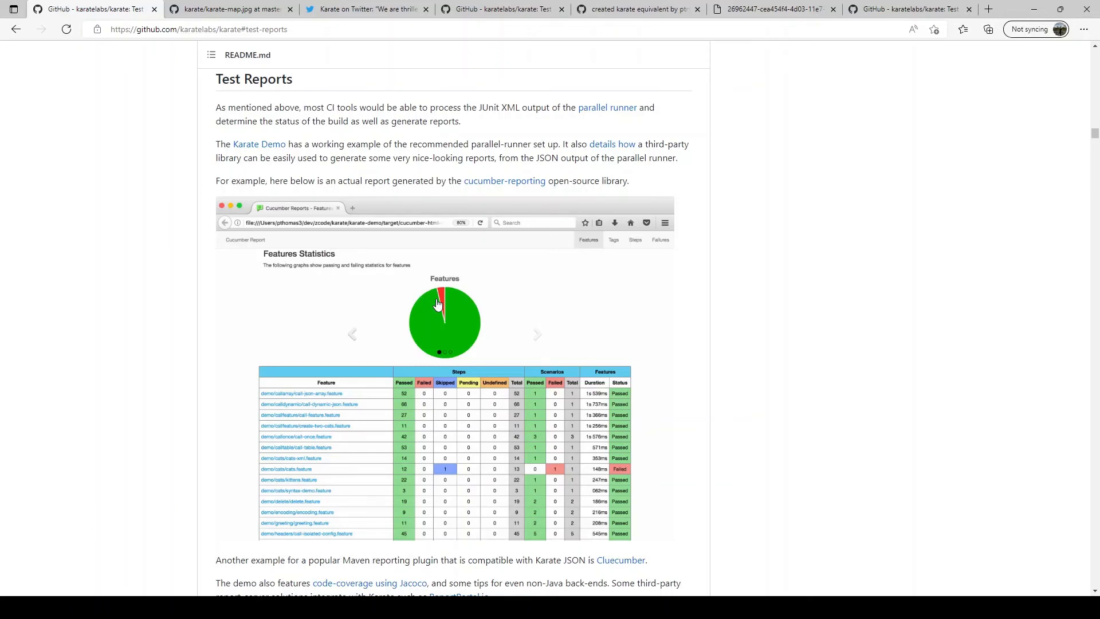
mouse_move(526, 386)
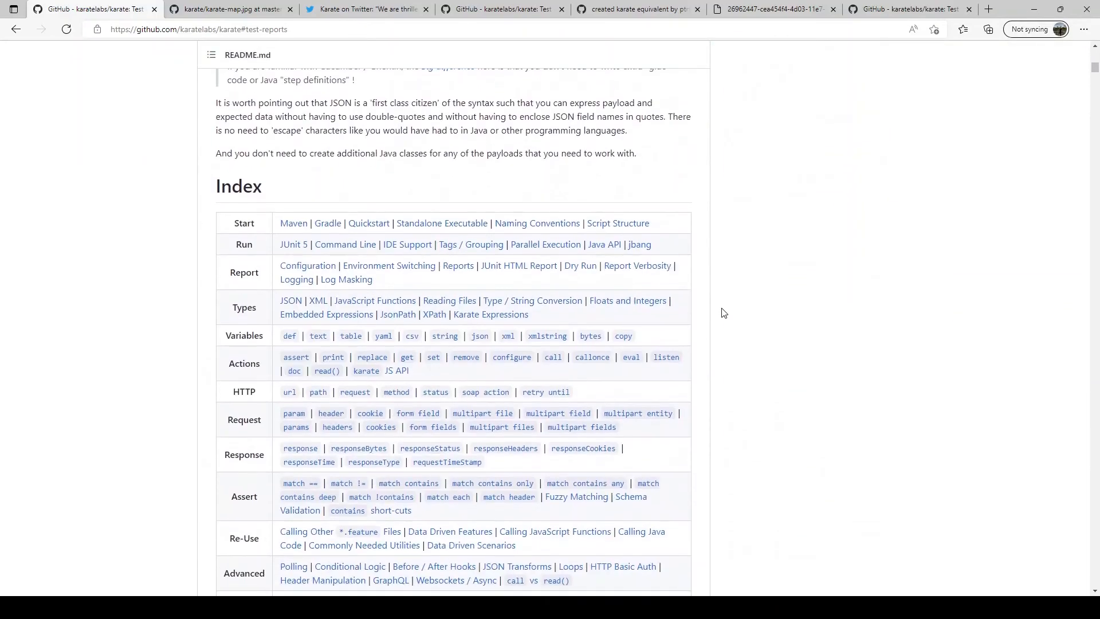
Step: Scroll from Test Reports back to the full Index table, Start through More, above Features
scroll(down, 3)
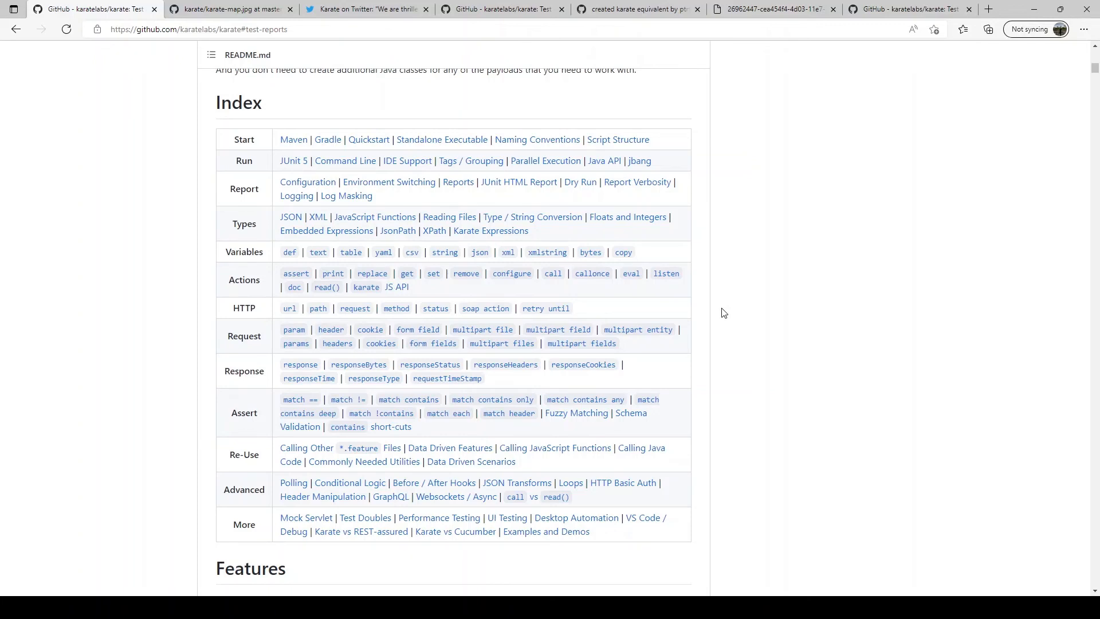
mouse_move(783, 432)
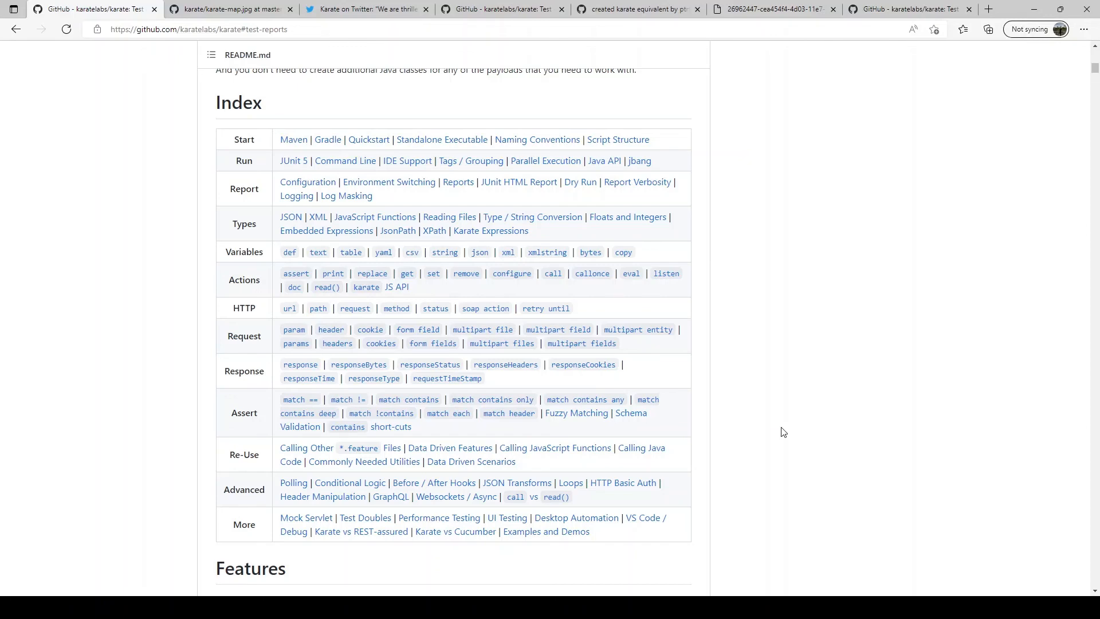
scroll(down, 3)
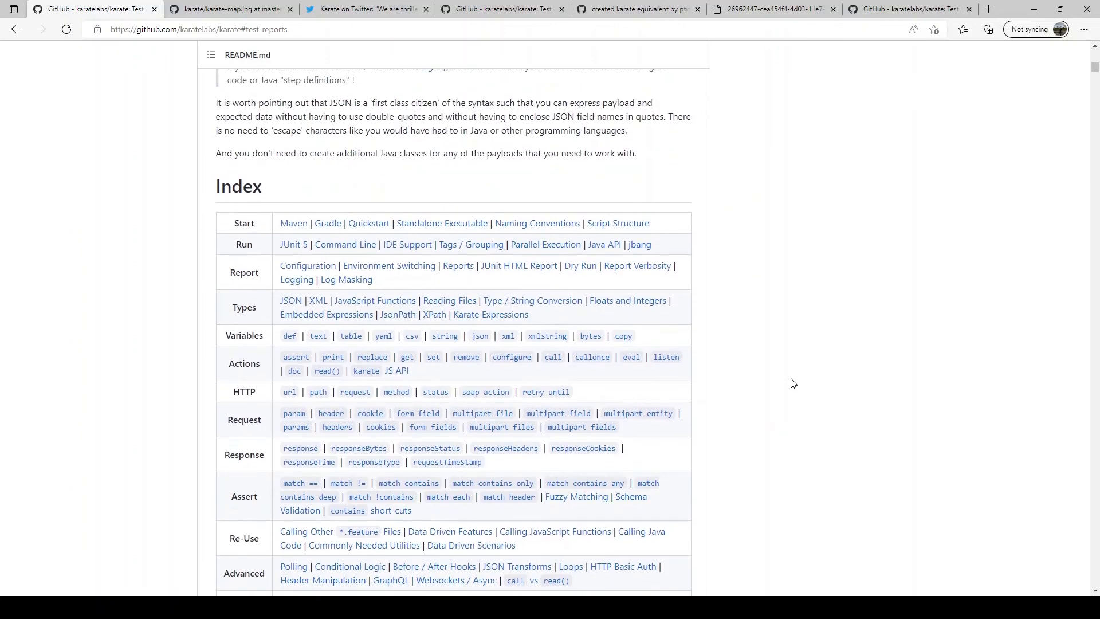
scroll(down, 3)
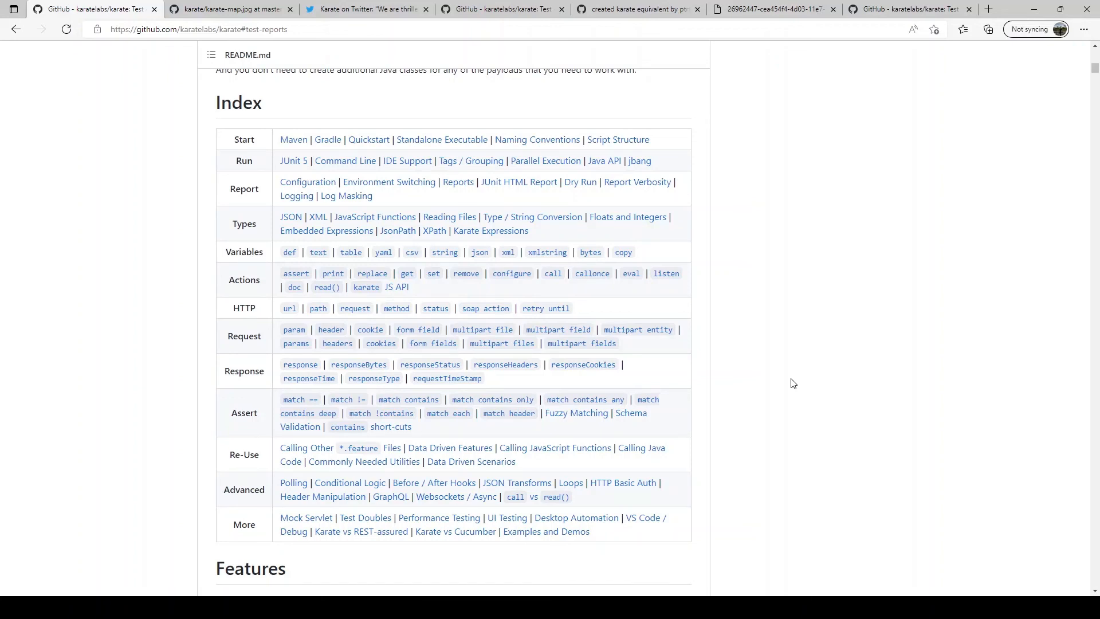
mouse_move(816, 375)
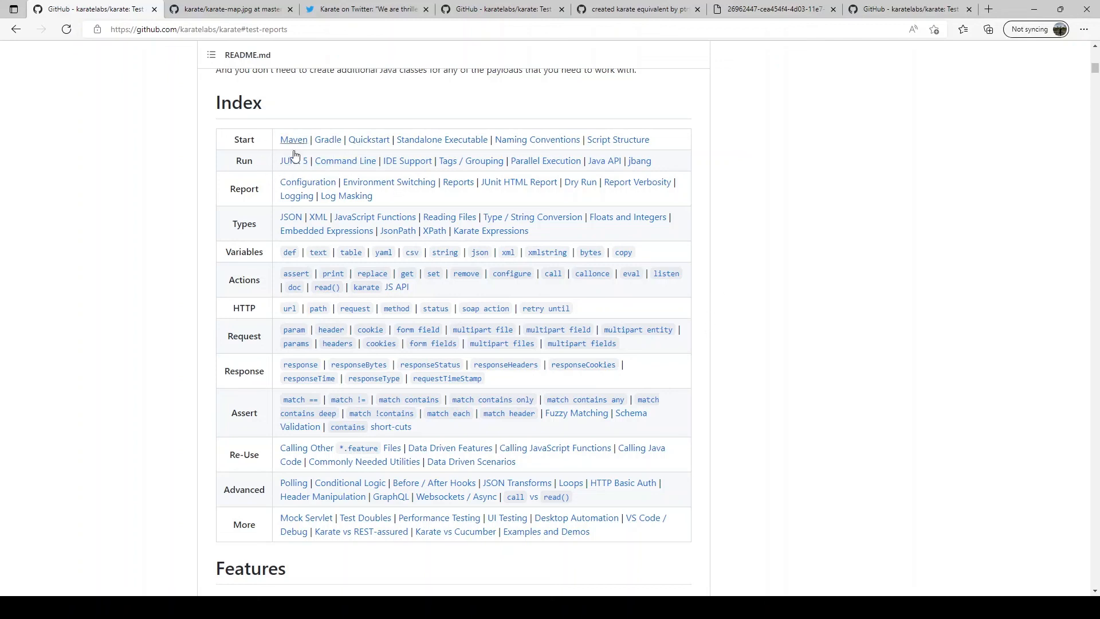
mouse_move(789, 408)
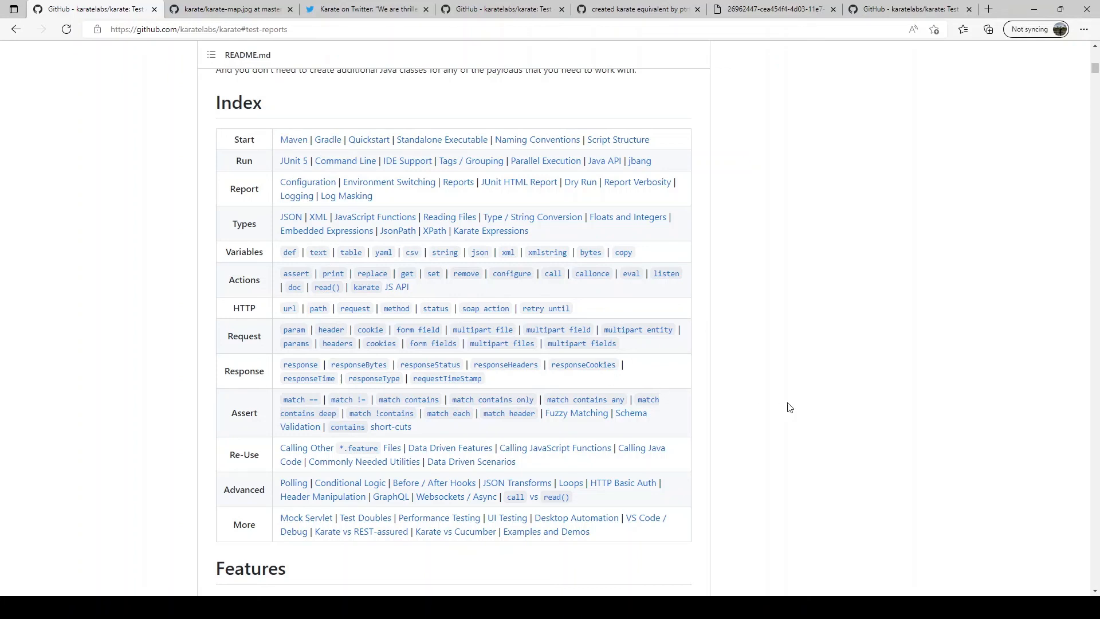